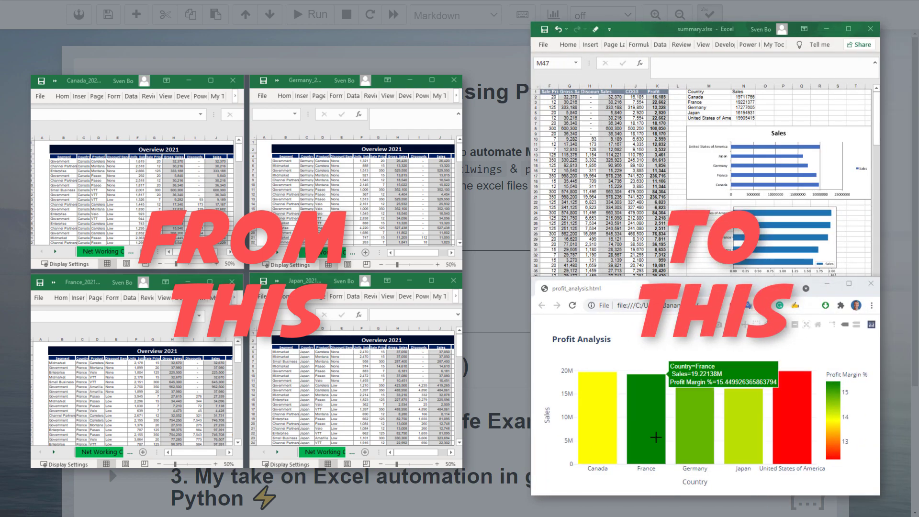
{"action": "mouse_move", "coordinate": [813, 426]}
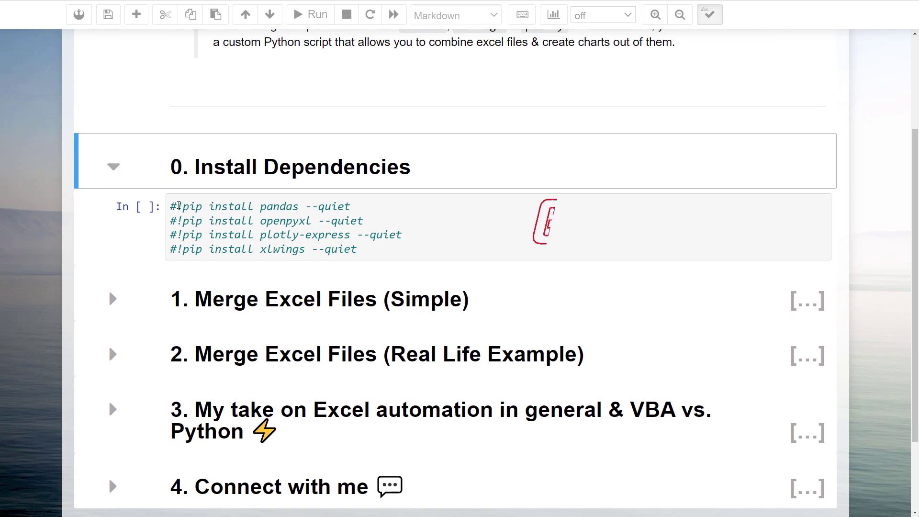
Step: Uncomment the four pip install lines in the Install Dependencies cell with Ctrl+/
{"action": "left_click", "coordinate": [182, 207]}
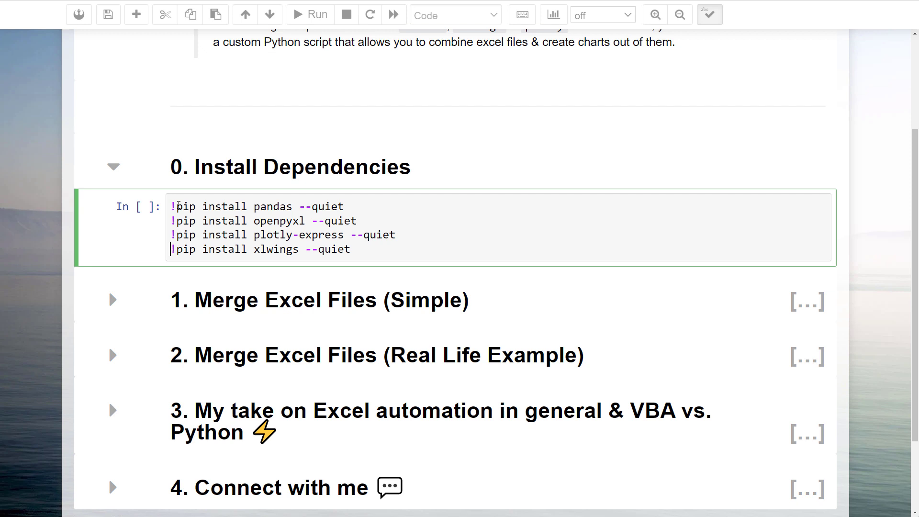
{"action": "key", "text": "ctrl+/"}
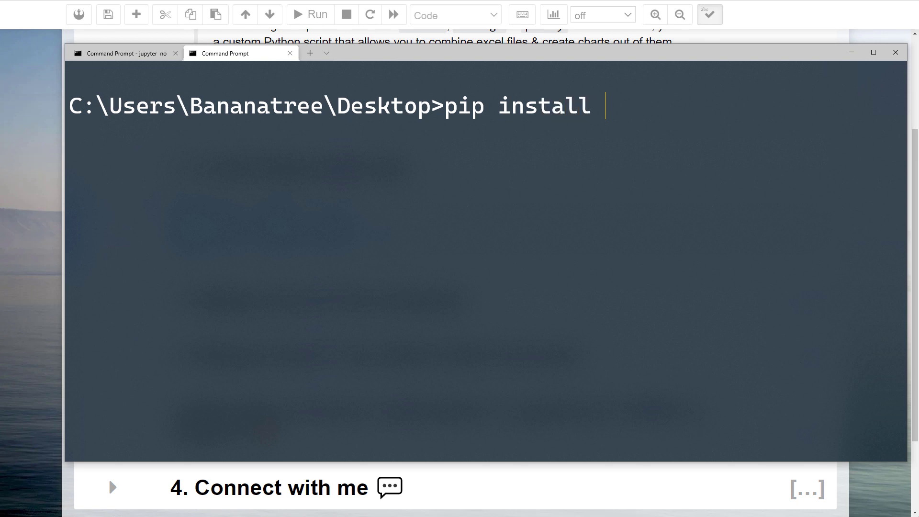
Step: In Command Prompt, enter pip install openpyxl, then type pip install xlwings
{"action": "type", "text": "p"}
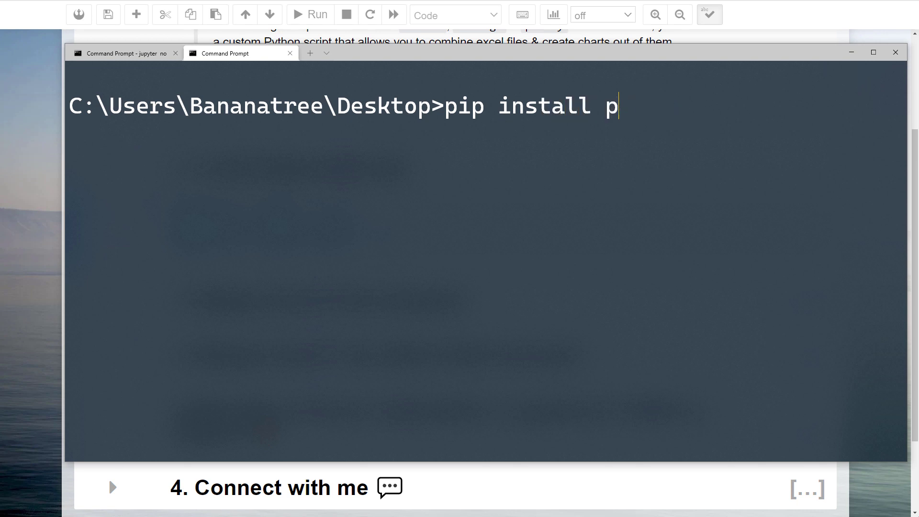
{"action": "type", "text": "openpyxl"}
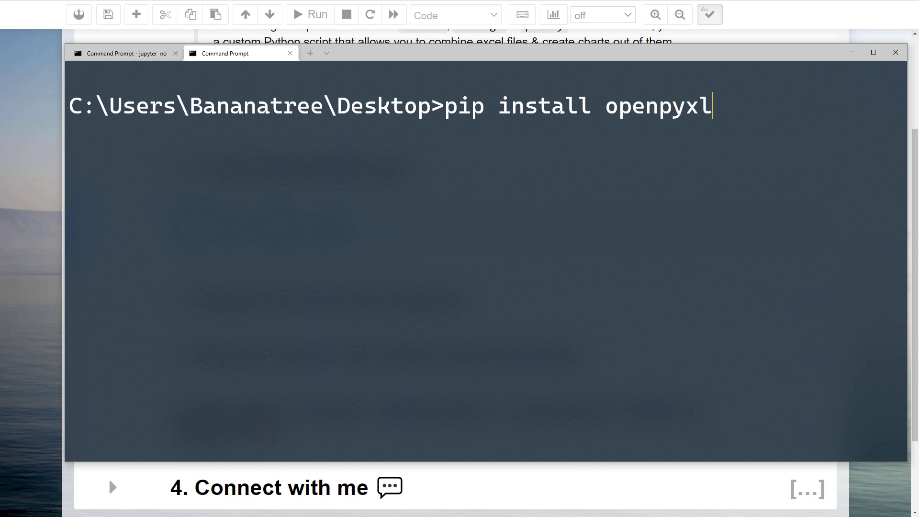
{"action": "type", "text": "xlwing"}
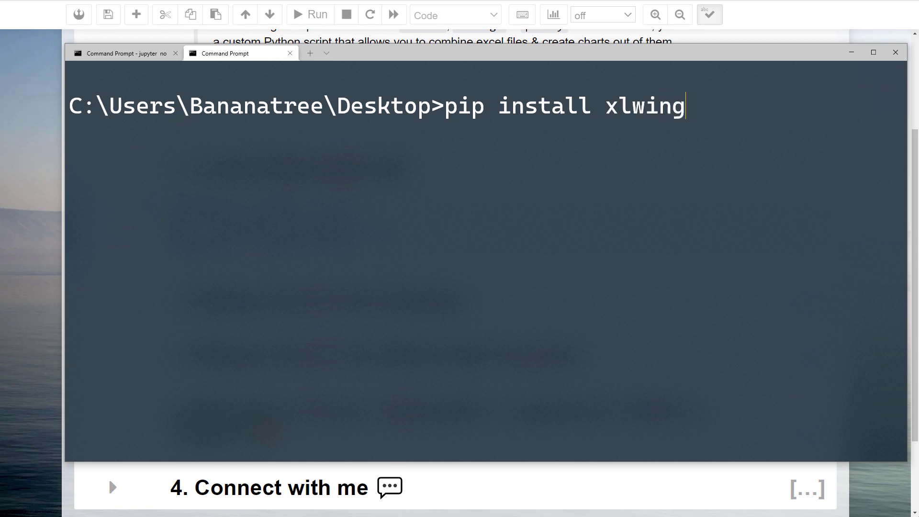
{"action": "type", "text": "s"}
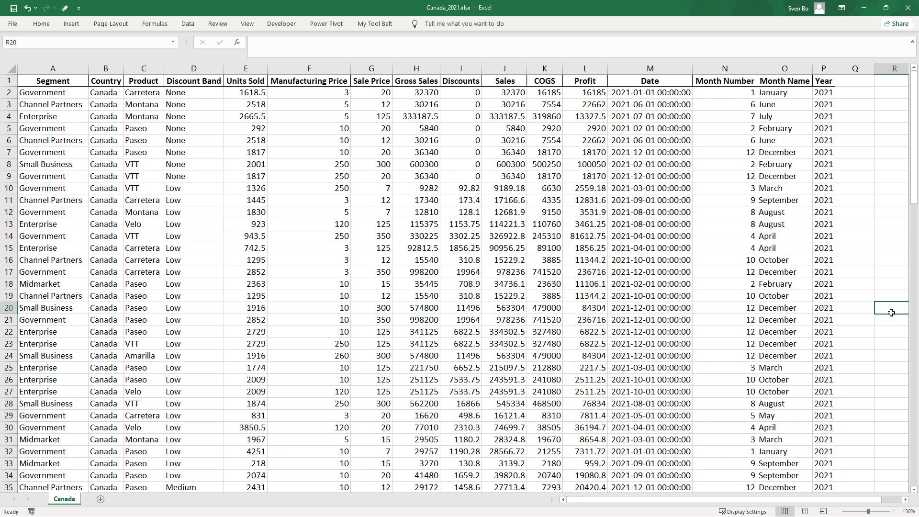
{"action": "mouse_move", "coordinate": [908, 11]}
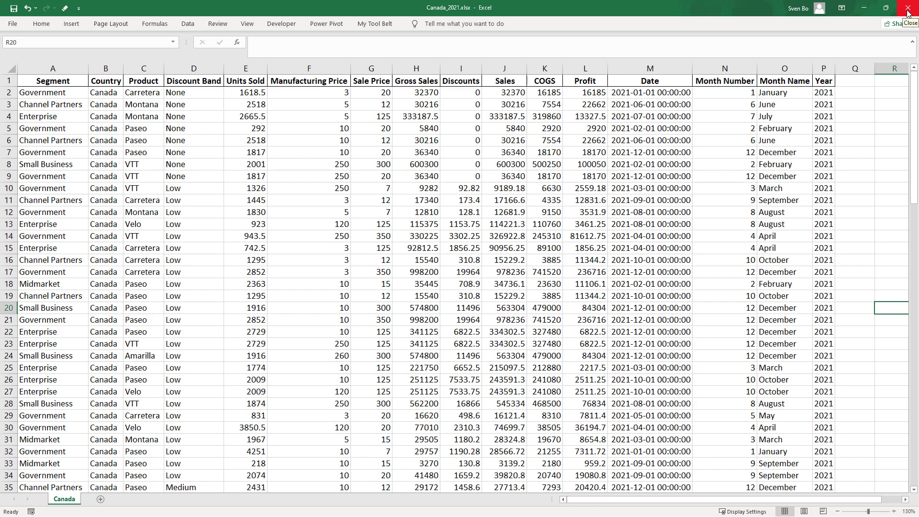
Step: Close the Canada_2021 sales workbook in Excel after reviewing its data
{"action": "left_click", "coordinate": [907, 13]}
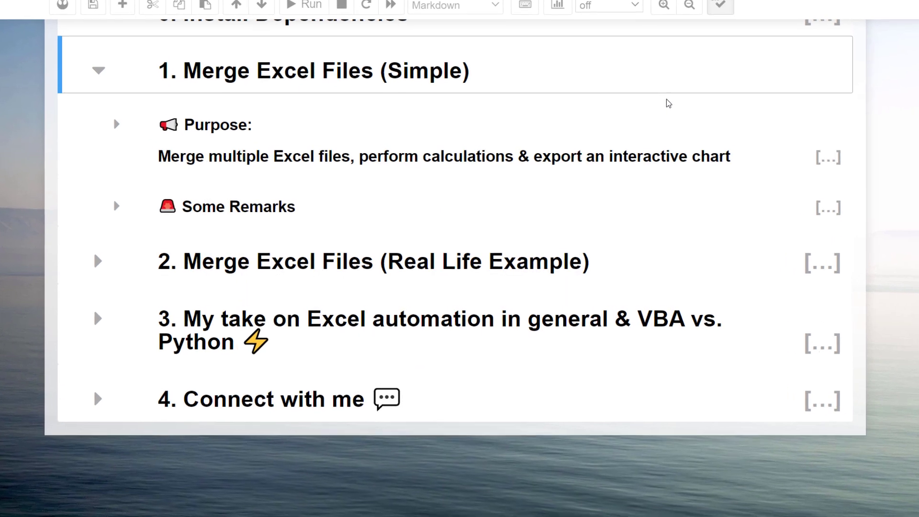
Step: Expand Purpose and run the import and merge cells, listing Canada, France, Germany, Japan, USA
{"action": "left_click", "coordinate": [116, 124]}
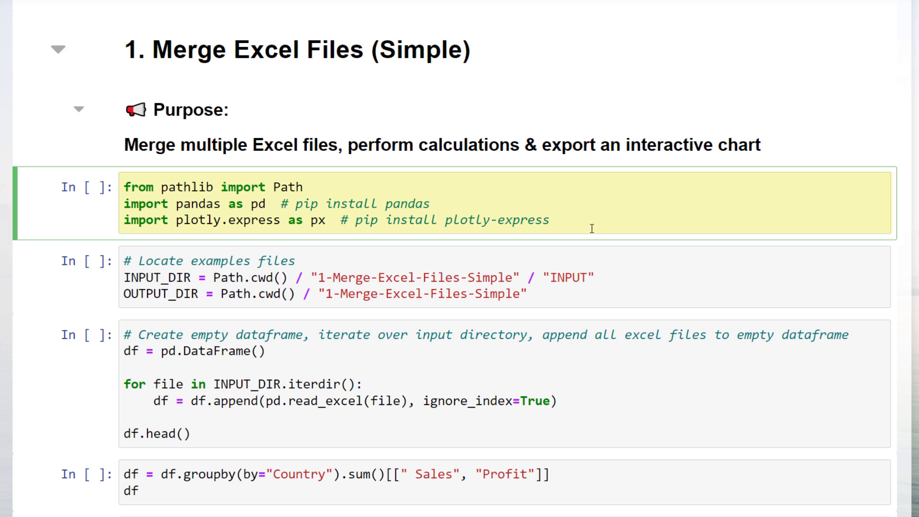
{"action": "key", "text": "shift+enter"}
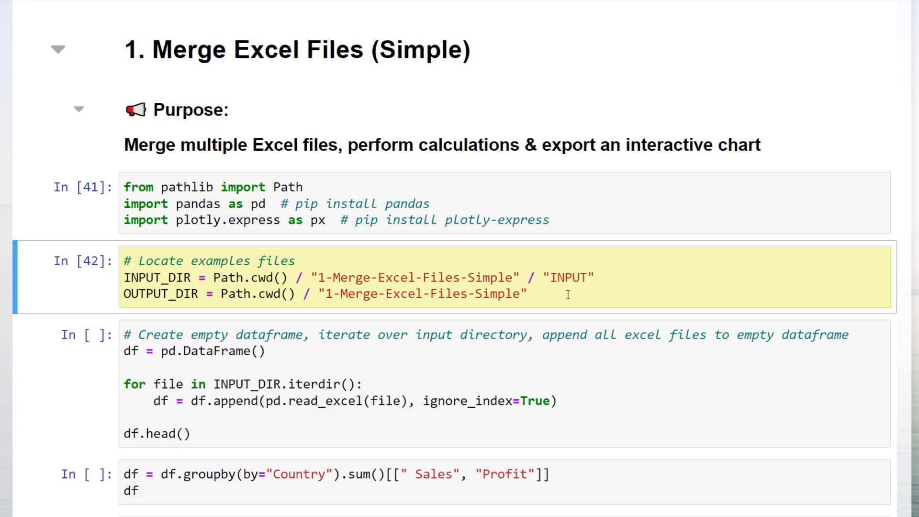
{"action": "scroll", "scroll_direction": "down", "scroll_amount": 3}
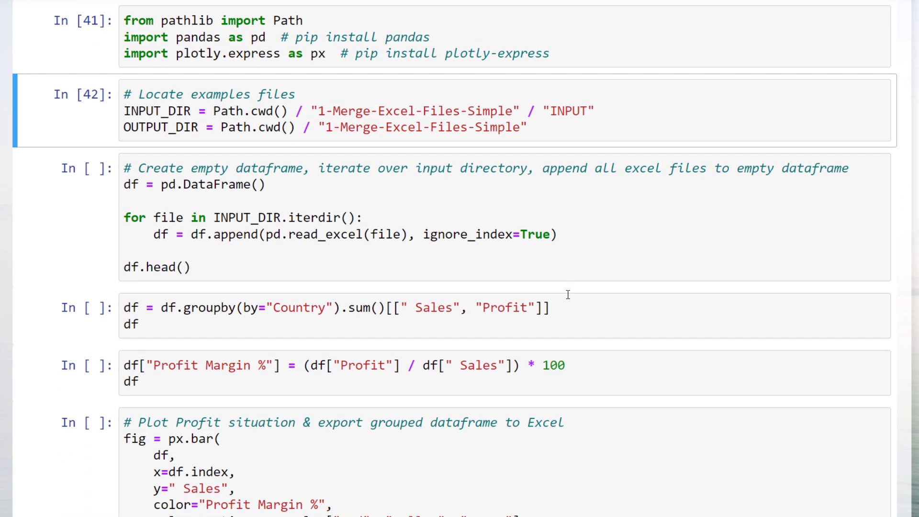
{"action": "scroll", "scroll_direction": "down", "scroll_amount": 3}
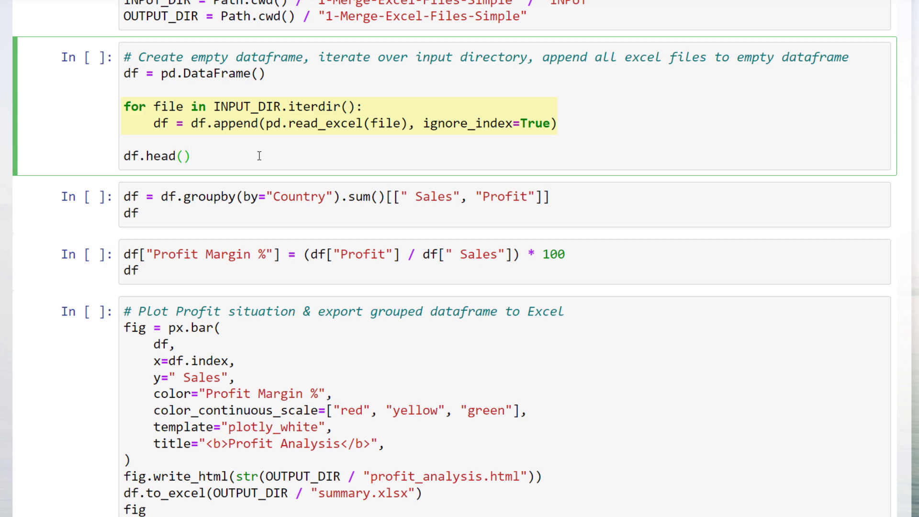
{"action": "key", "text": "shift+enter"}
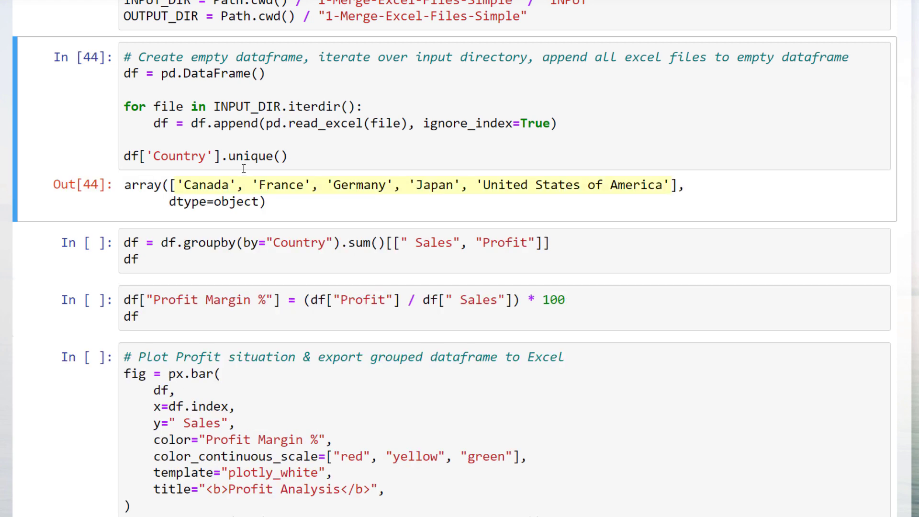
{"action": "mouse_move", "coordinate": [280, 180]}
{"action": "type", "text": "df.head()"}
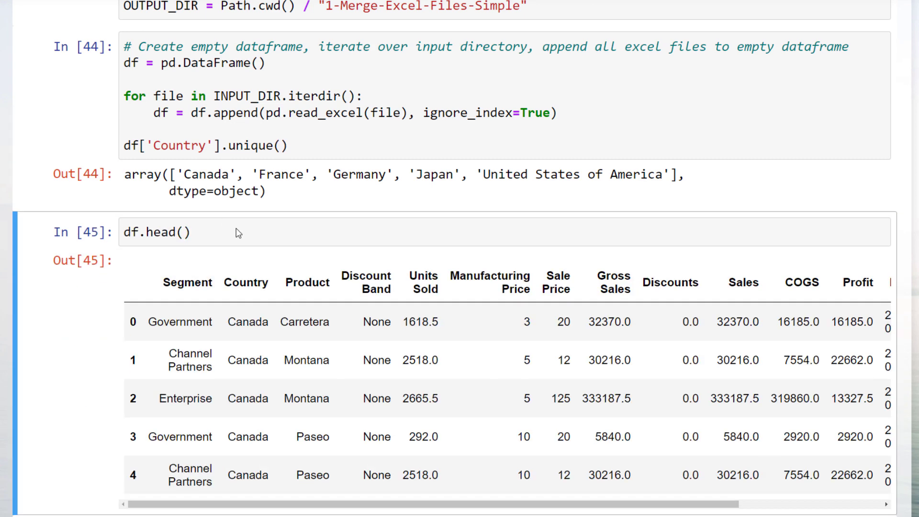
Step: Run the by-Country cell showing summed Sales, Profit and Profit Margin % per country
{"action": "scroll", "scroll_direction": "down", "scroll_amount": 3}
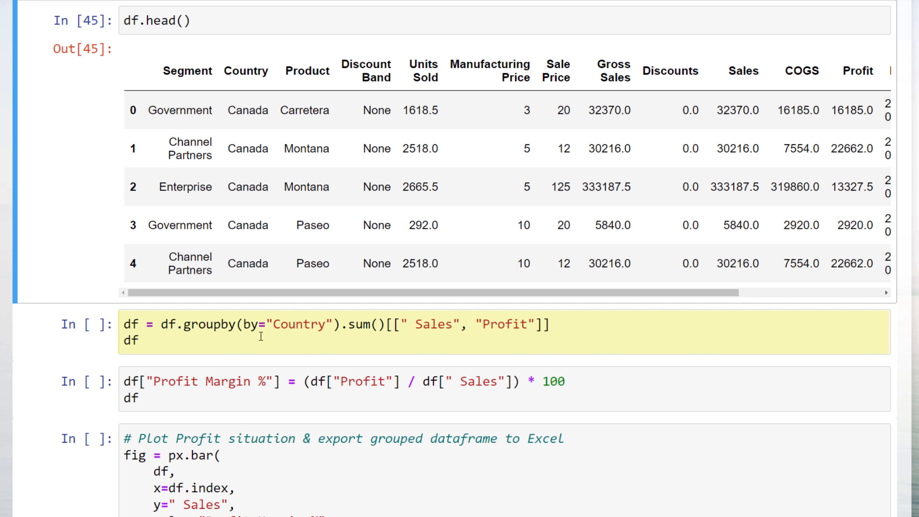
{"action": "left_click", "coordinate": [141, 341]}
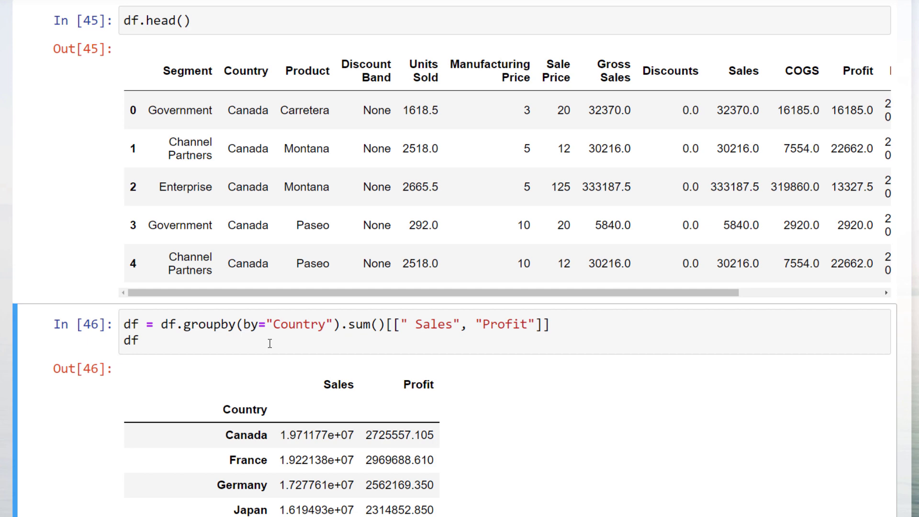
{"action": "scroll", "scroll_direction": "down", "scroll_amount": 3}
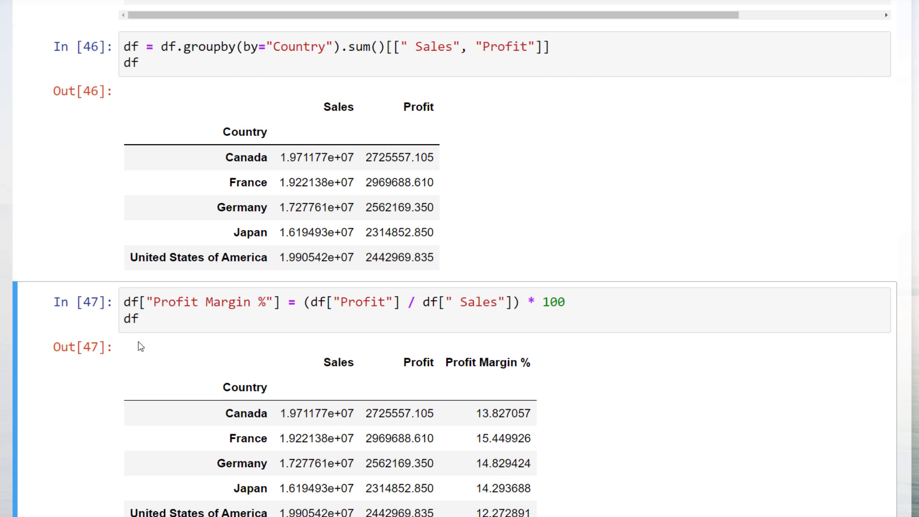
{"action": "mouse_move", "coordinate": [3, 376]}
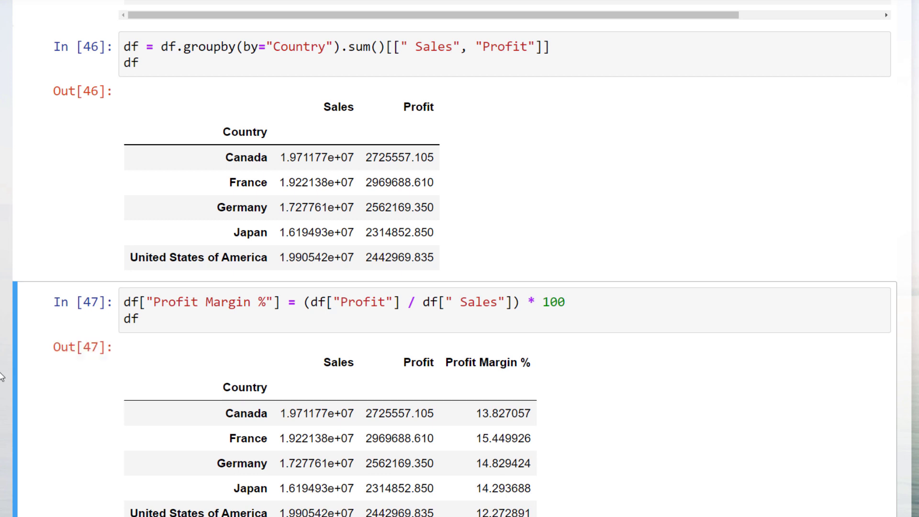
{"action": "scroll", "scroll_direction": "down", "scroll_amount": 3}
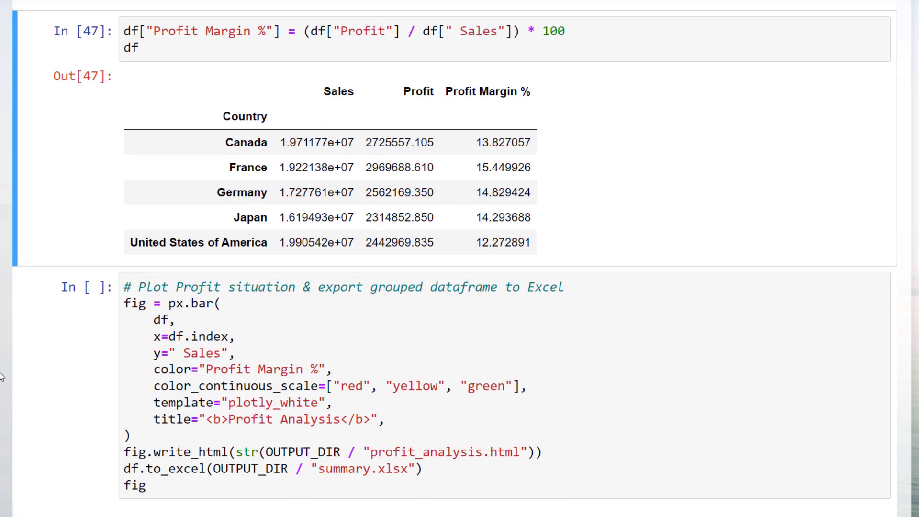
Step: Run the cell that draws the Profit Analysis bar chart and exports summary.xlsx
{"action": "scroll", "scroll_direction": "down", "scroll_amount": 3}
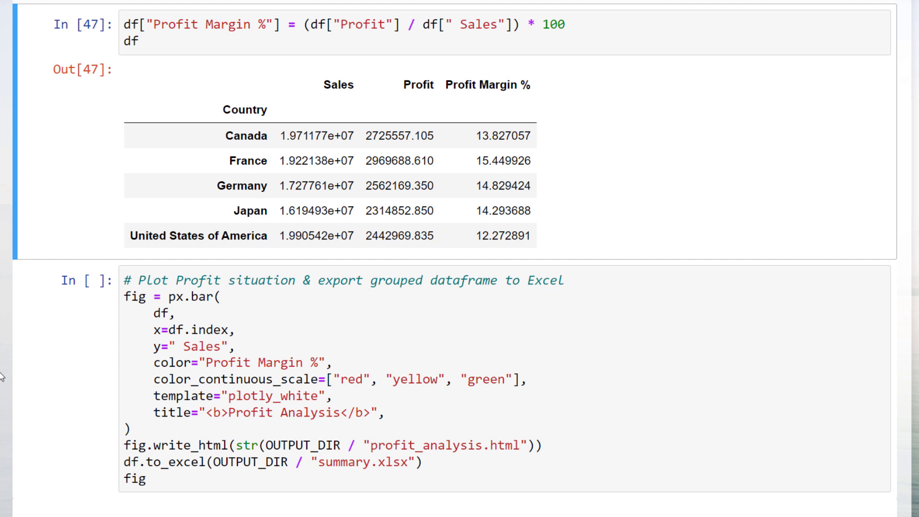
{"action": "double_click", "coordinate": [188, 297]}
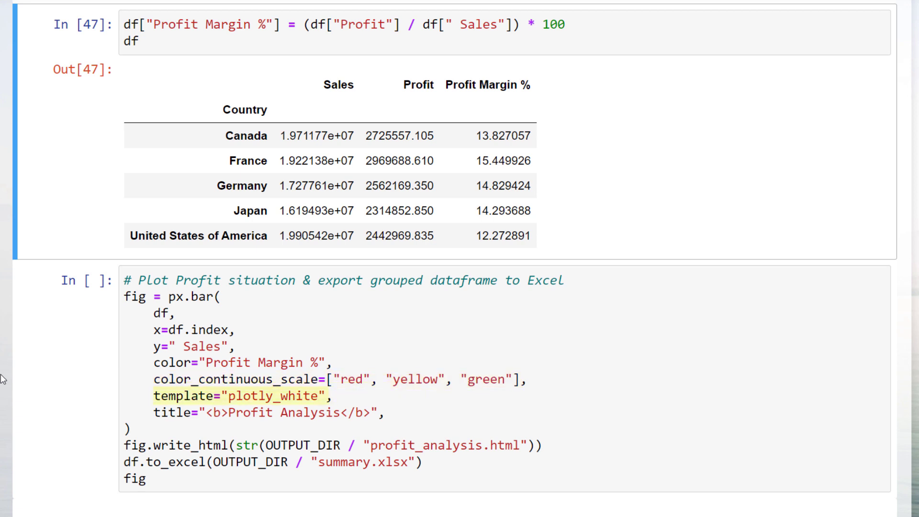
{"action": "left_click", "coordinate": [239, 412]}
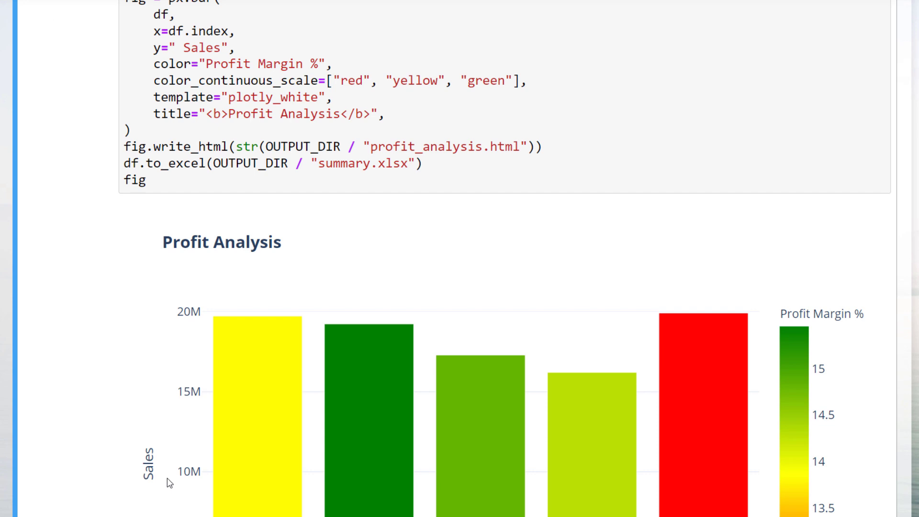
{"action": "scroll", "scroll_direction": "down", "scroll_amount": 3}
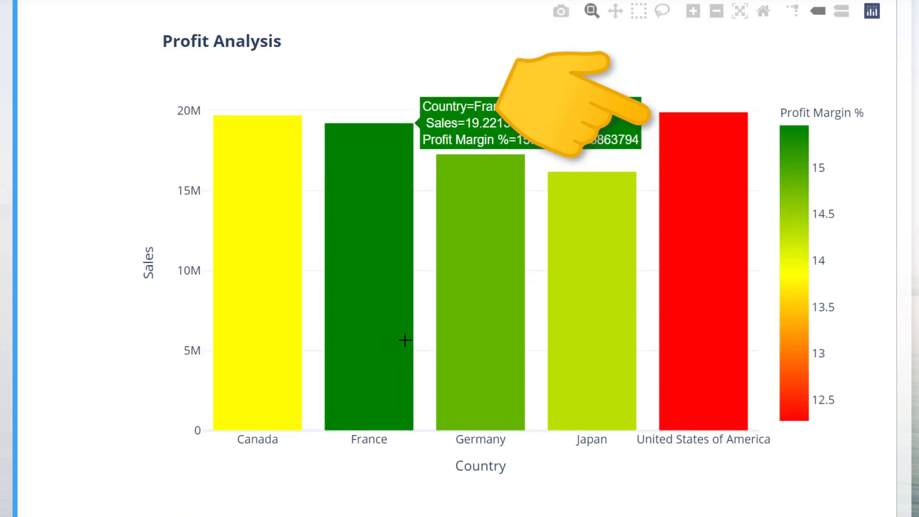
{"action": "mouse_move", "coordinate": [676, 349]}
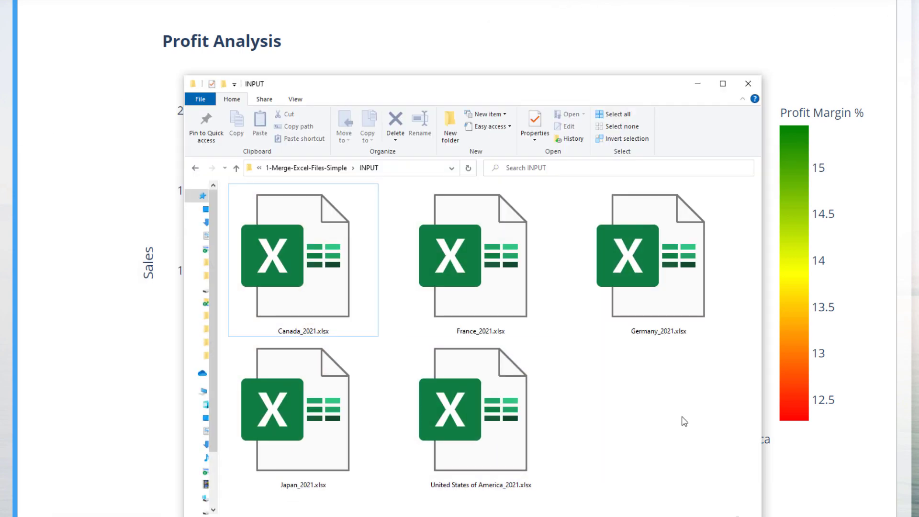
Step: Open summary.xlsx from 1-Merge-Excel-Files-Simple, review the five-country table, and close it
{"action": "left_click", "coordinate": [236, 167]}
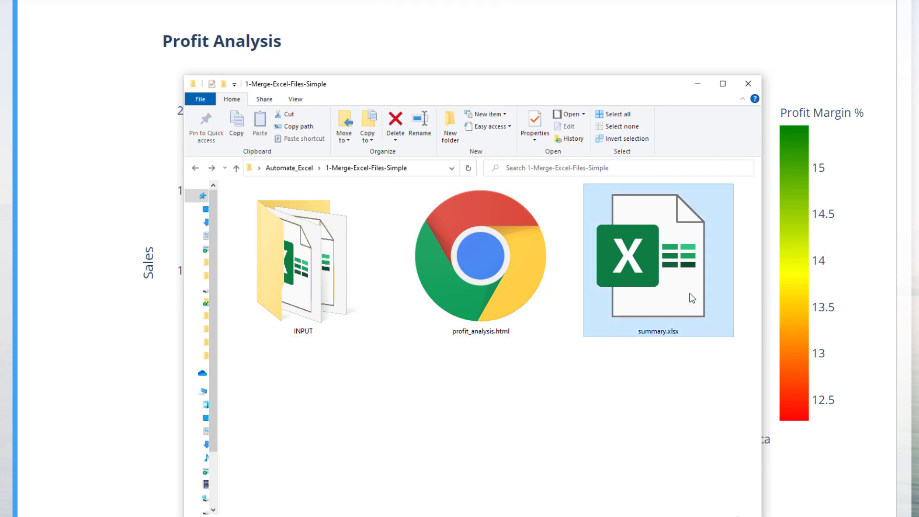
{"action": "double_click", "coordinate": [657, 259]}
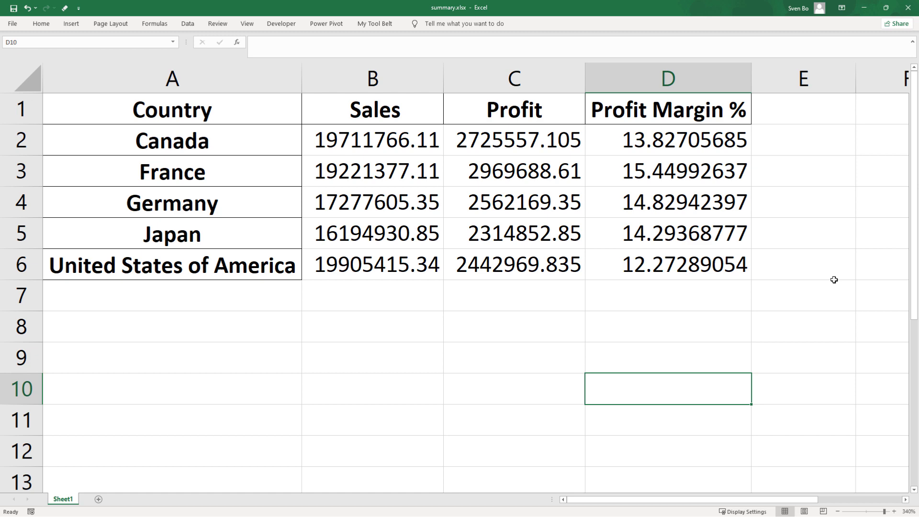
{"action": "left_click", "coordinate": [804, 264]}
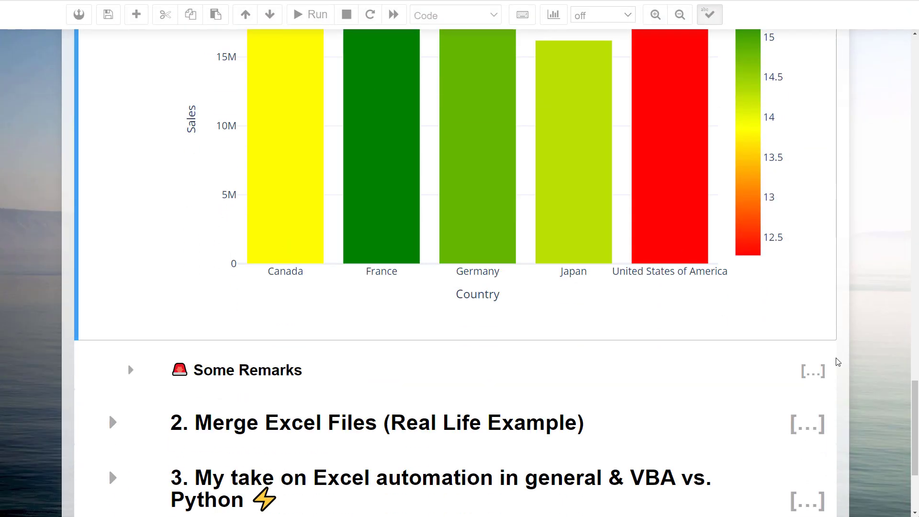
Step: Expand Some Remarks and section 2, then open Japan_2021.xlsx from the real-life INPUT folder
{"action": "left_click", "coordinate": [130, 369]}
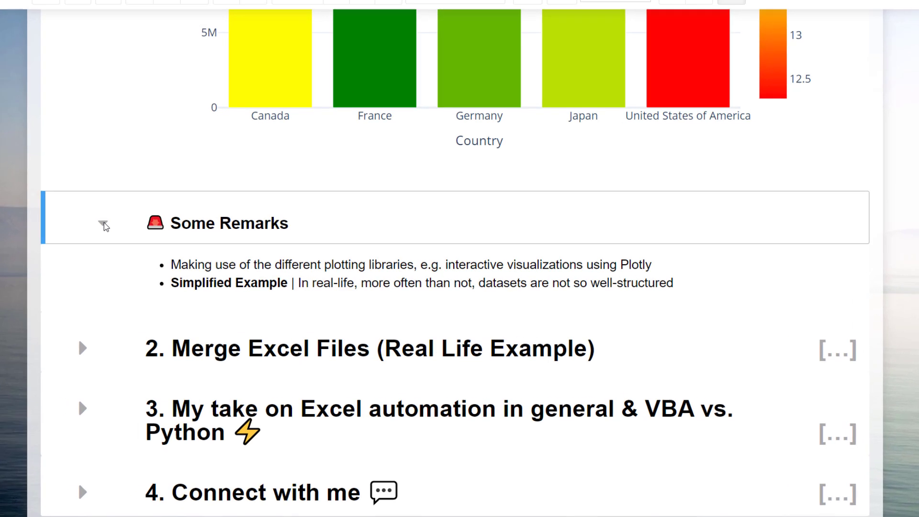
{"action": "scroll", "scroll_direction": "down", "scroll_amount": 3}
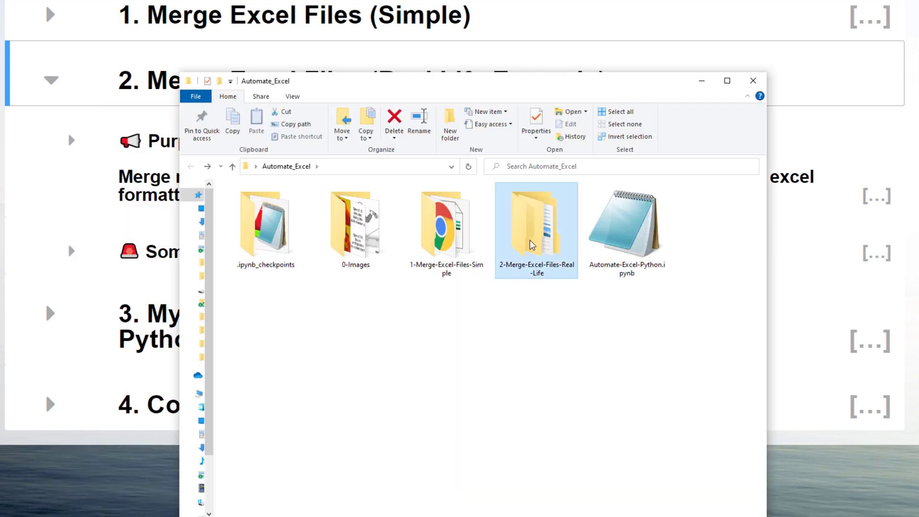
{"action": "double_click", "coordinate": [534, 221]}
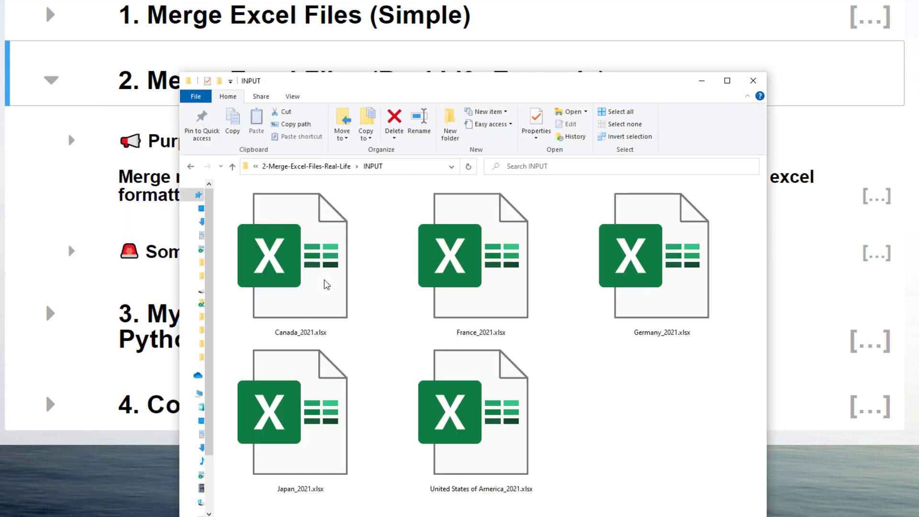
{"action": "double_click", "coordinate": [300, 409]}
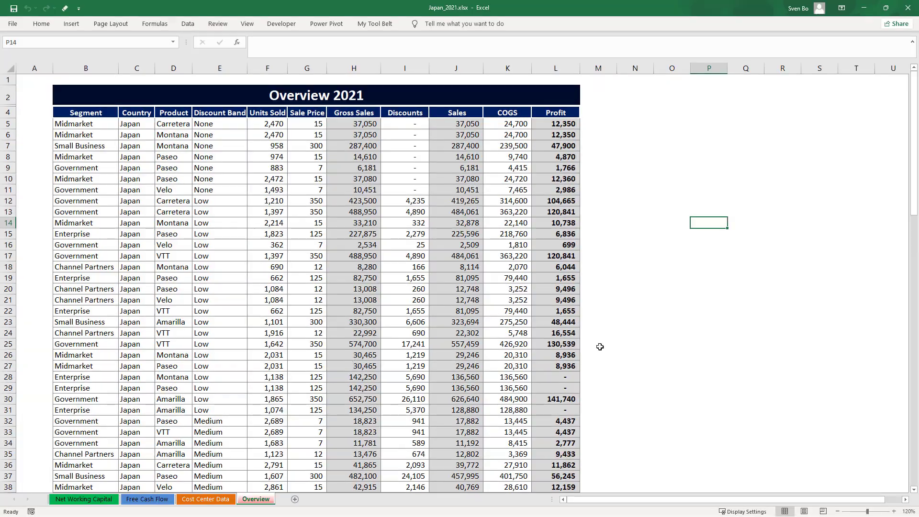
{"action": "left_click", "coordinate": [708, 354]}
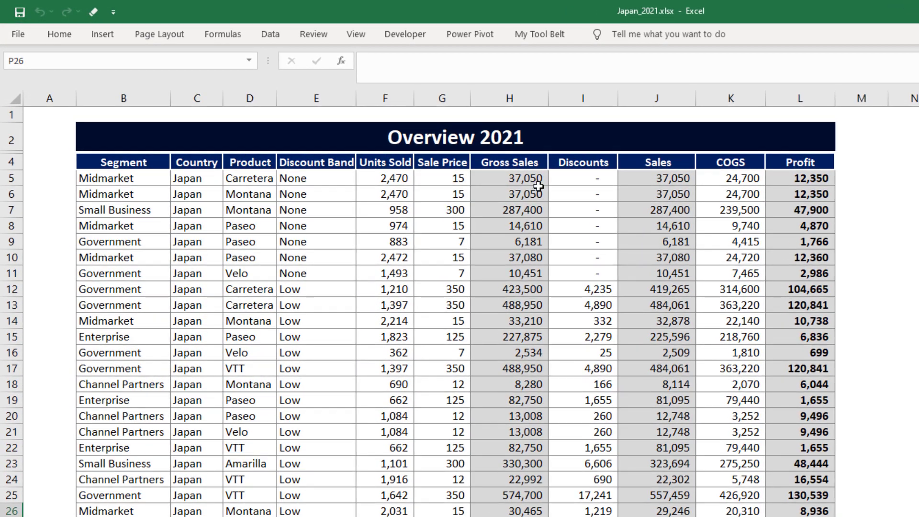
{"action": "left_click", "coordinate": [507, 178]}
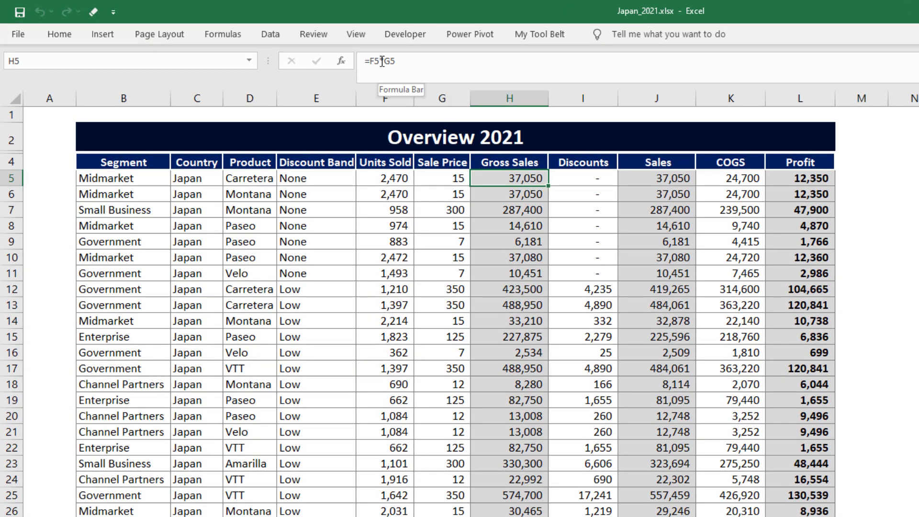
{"action": "left_click", "coordinate": [656, 177]}
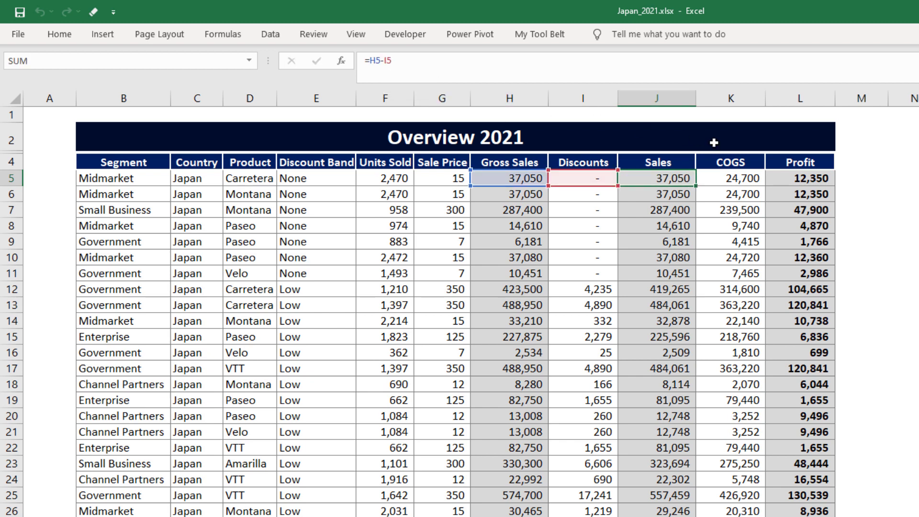
{"action": "left_click", "coordinate": [799, 177]}
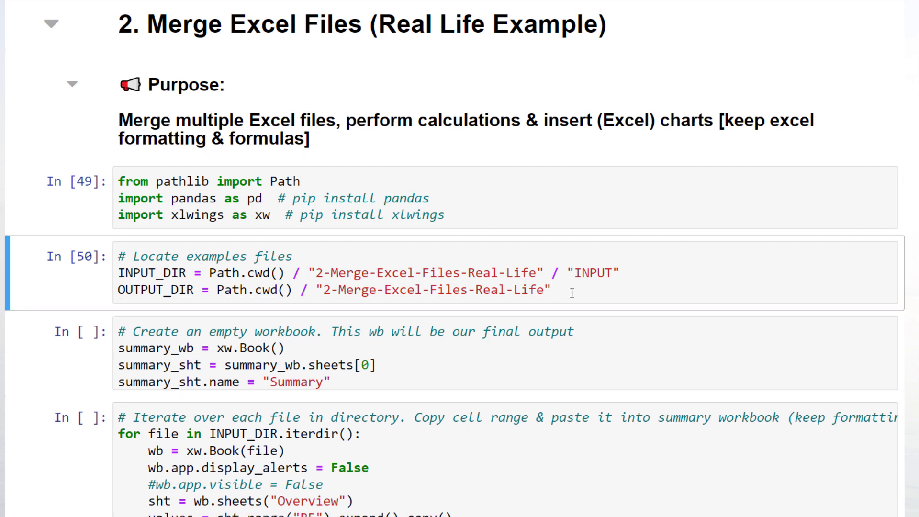
Step: Run the xw.Book() cell that creates a new workbook with a sheet named Summary
{"action": "scroll", "scroll_direction": "down", "scroll_amount": 3}
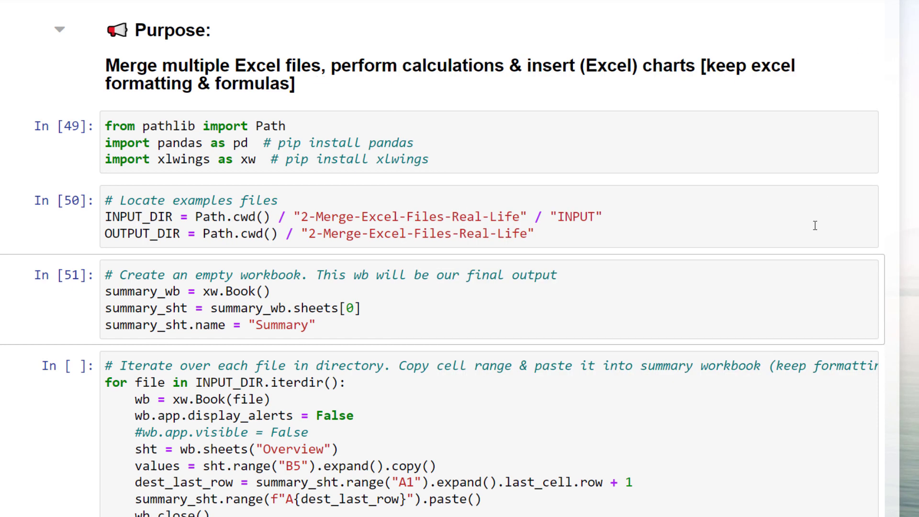
{"action": "scroll", "scroll_direction": "down", "scroll_amount": 3}
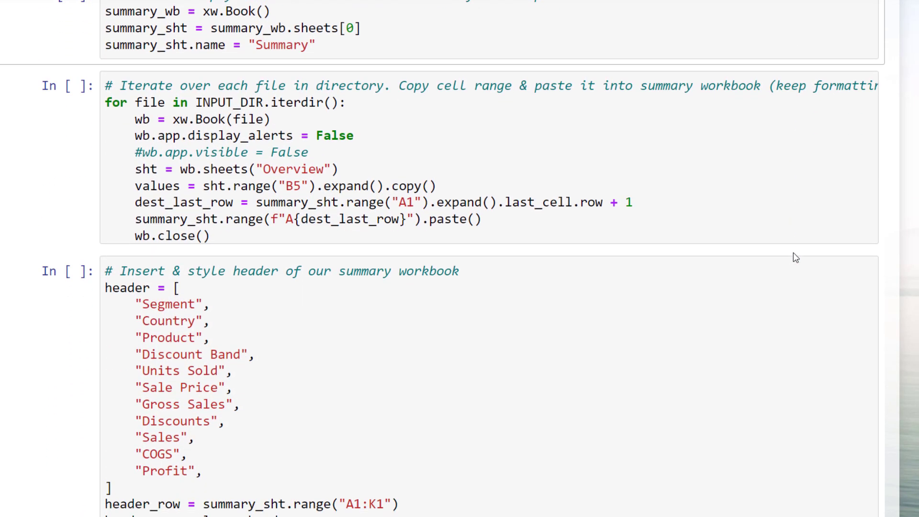
{"action": "mouse_move", "coordinate": [616, 253]}
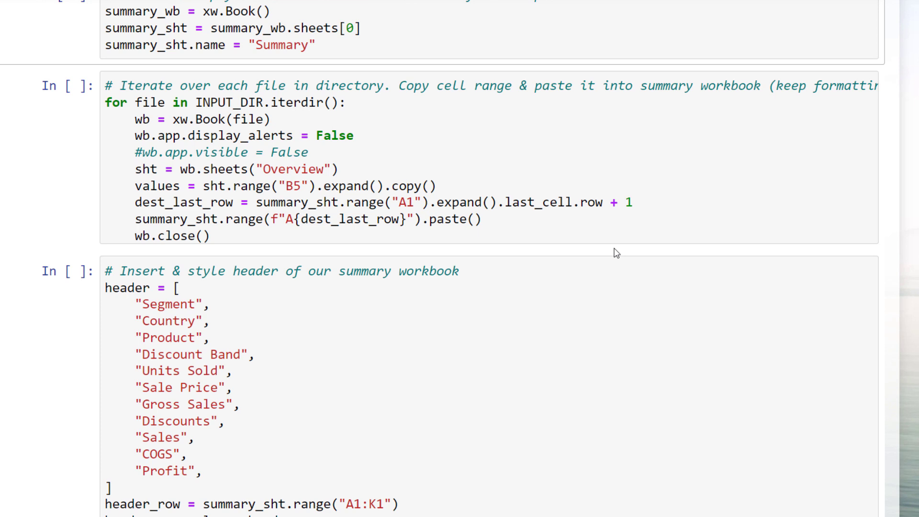
{"action": "double_click", "coordinate": [225, 102]}
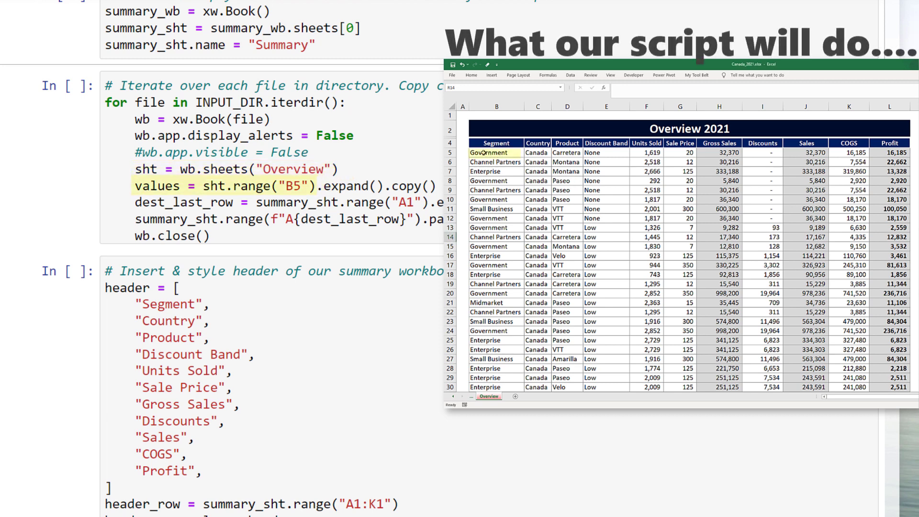
Step: Select the Canada data block from B5 down to the last row and across to Profit, and copy it
{"action": "left_click", "coordinate": [496, 152]}
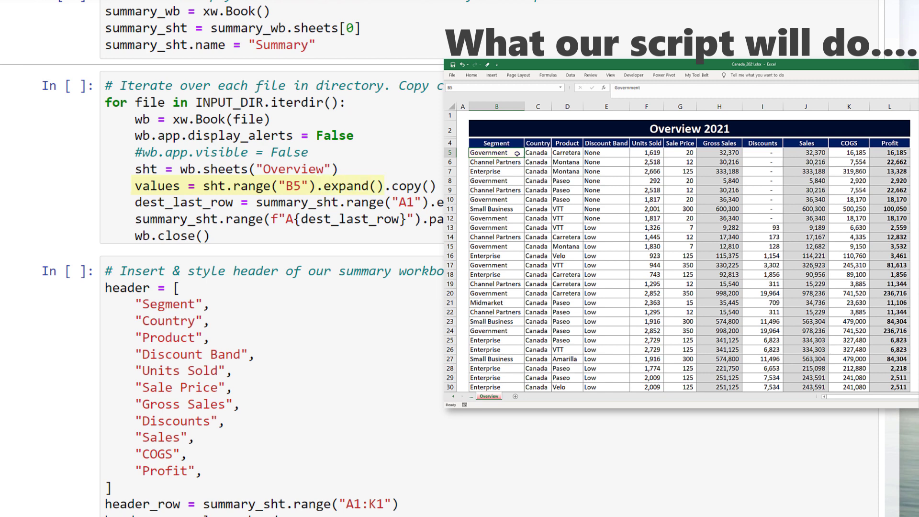
{"action": "key", "text": "ctrl+shift+down"}
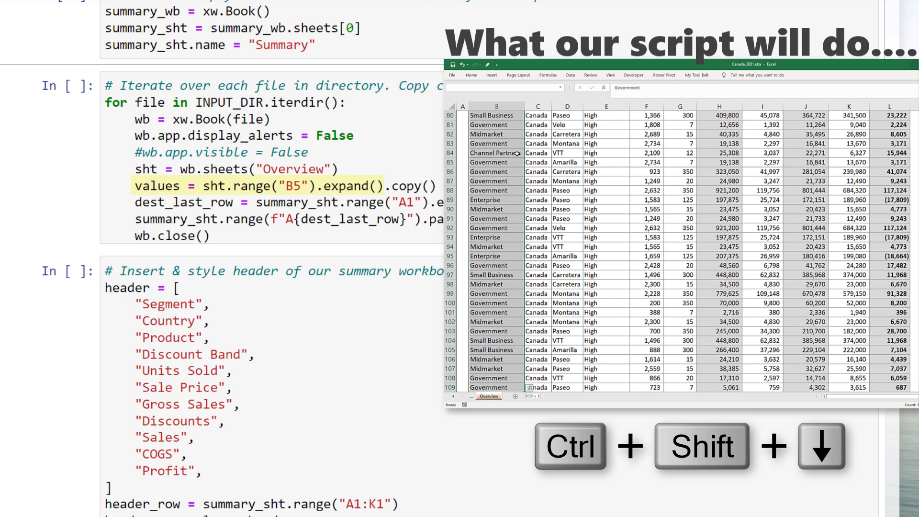
{"action": "key", "text": "ctrl+shift+right"}
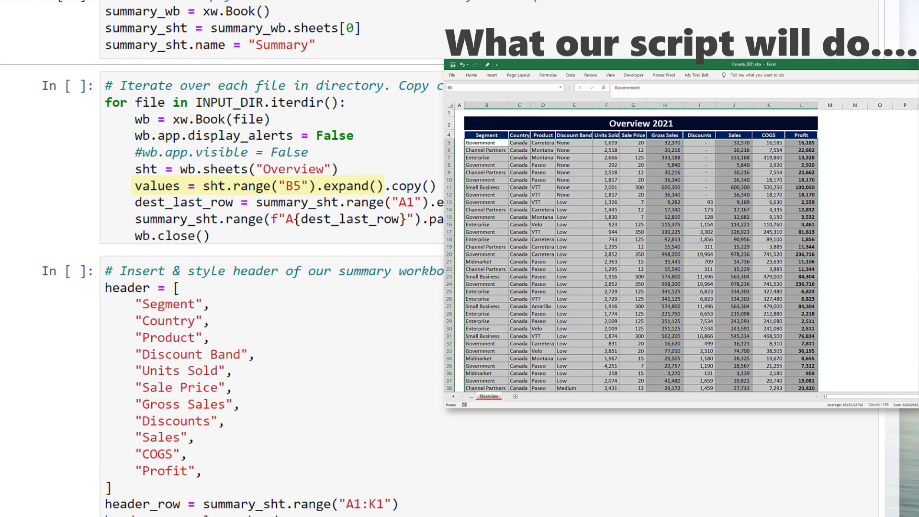
{"action": "right_click", "coordinate": [752, 215]}
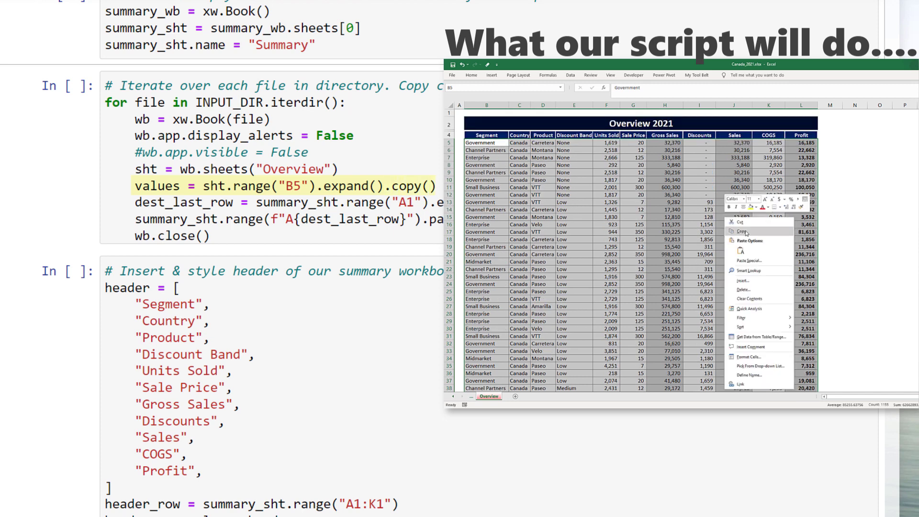
{"action": "left_click", "coordinate": [741, 228]}
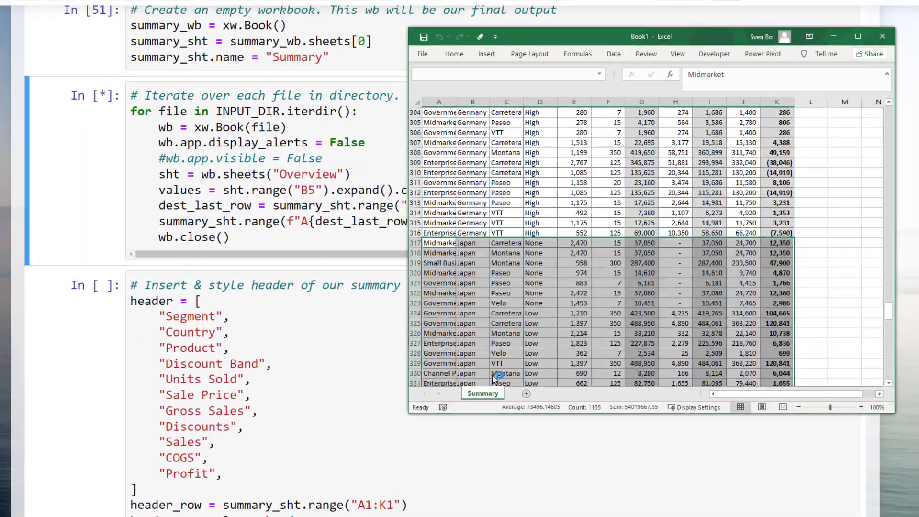
Step: Maximize Book1 and scroll the Summary sheet through merged rows from Canada to United States
{"action": "left_click", "coordinate": [857, 36]}
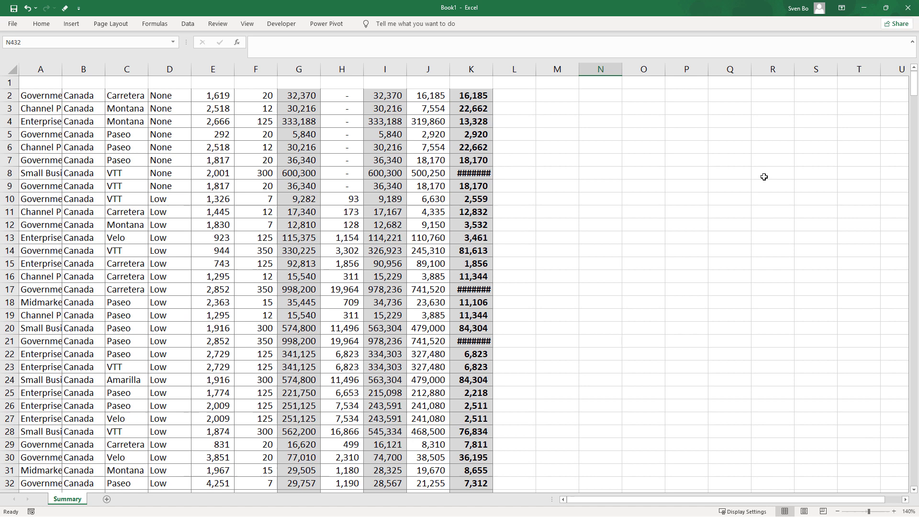
{"action": "left_click", "coordinate": [773, 173]}
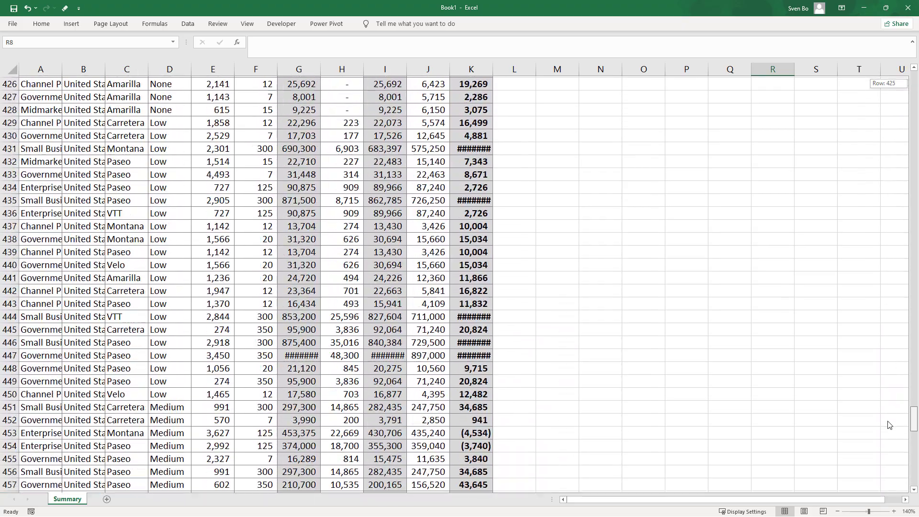
{"action": "scroll", "scroll_direction": "down", "scroll_amount": 3}
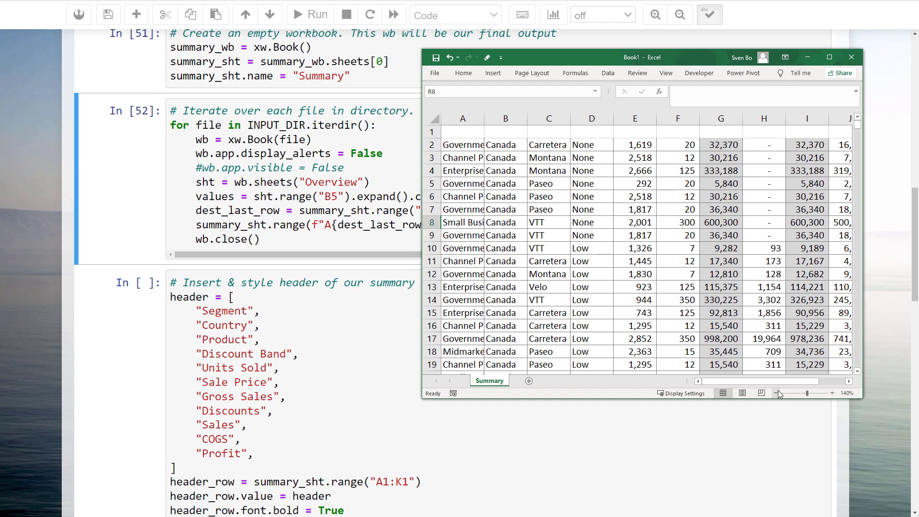
Step: Zoom out and scroll the Summary sheet to check the bold Segment-to-Profit header row
{"action": "left_click", "coordinate": [775, 392]}
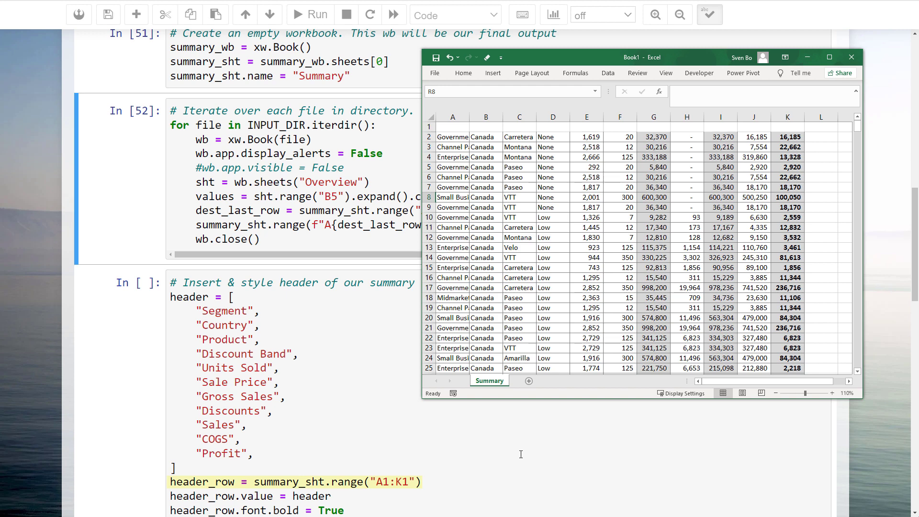
{"action": "scroll", "scroll_direction": "down", "scroll_amount": 3}
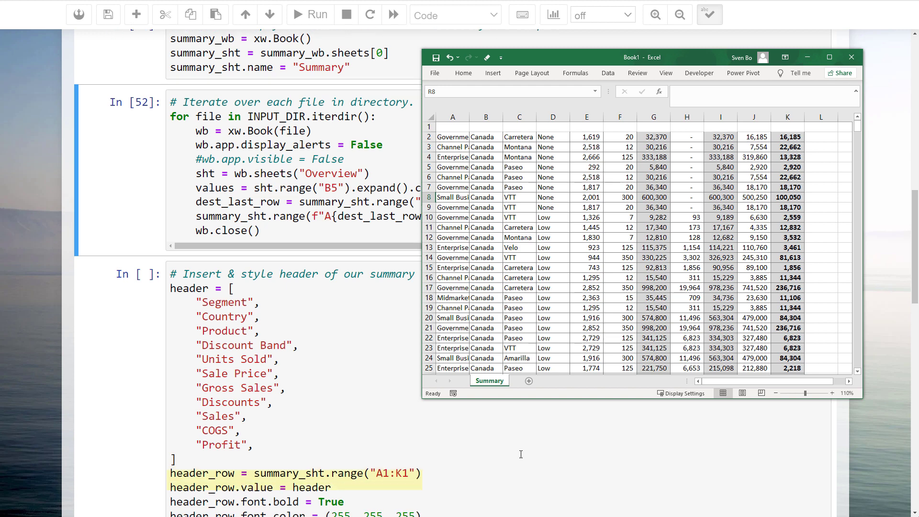
{"action": "scroll", "scroll_direction": "down", "scroll_amount": 3}
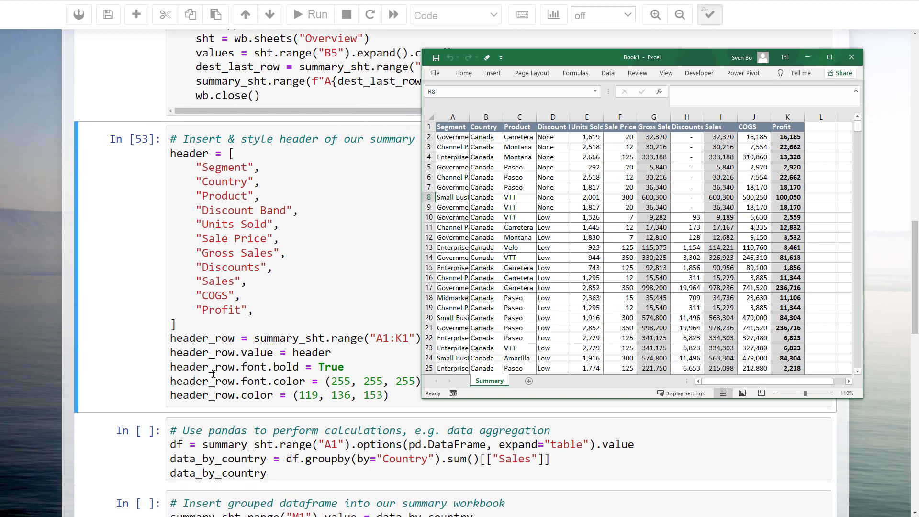
{"action": "scroll", "scroll_direction": "down", "scroll_amount": 3}
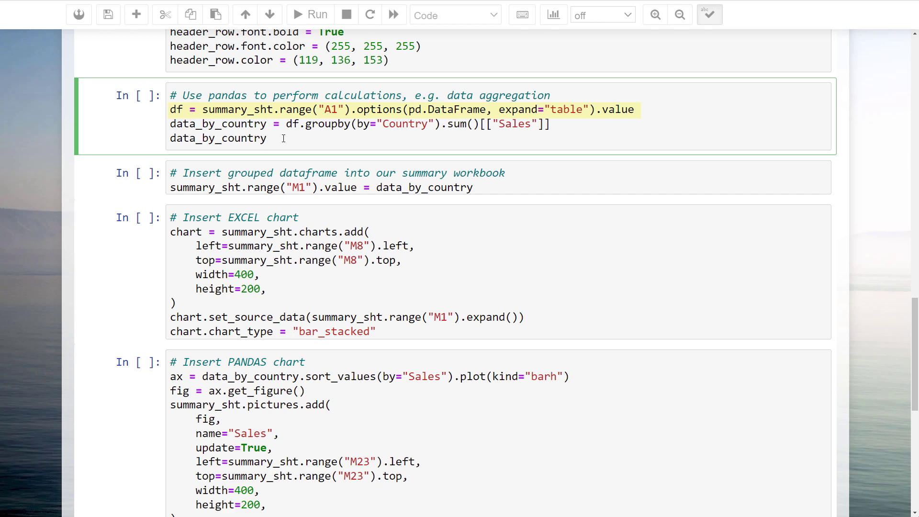
Step: Select the pandas groupby aggregation cell to run next
{"action": "left_click", "coordinate": [309, 15]}
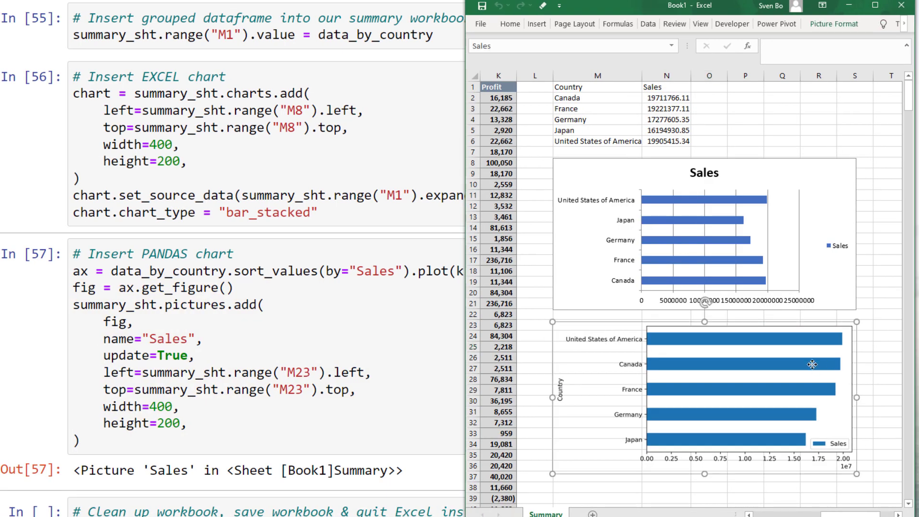
{"action": "mouse_move", "coordinate": [883, 470]}
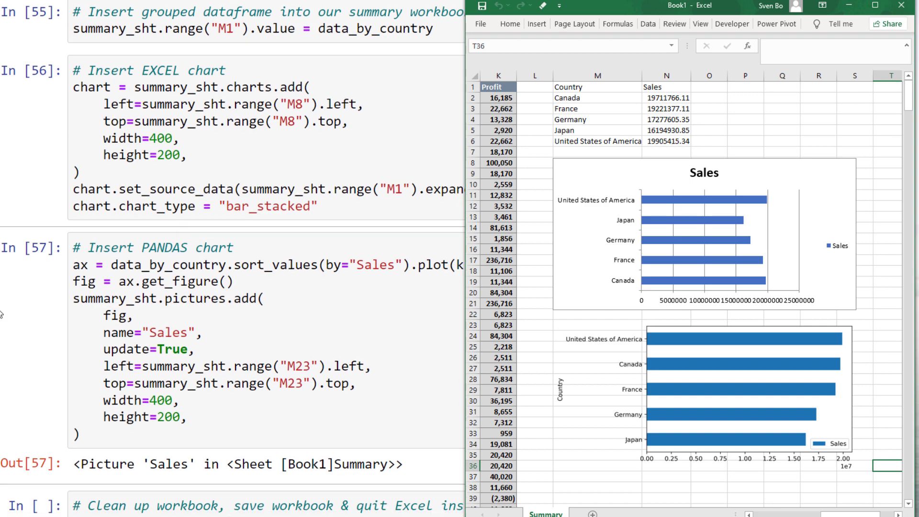
Step: Scroll down to the 'Clean up workbook, save & quit' cell
{"action": "scroll", "scroll_direction": "down", "scroll_amount": 3}
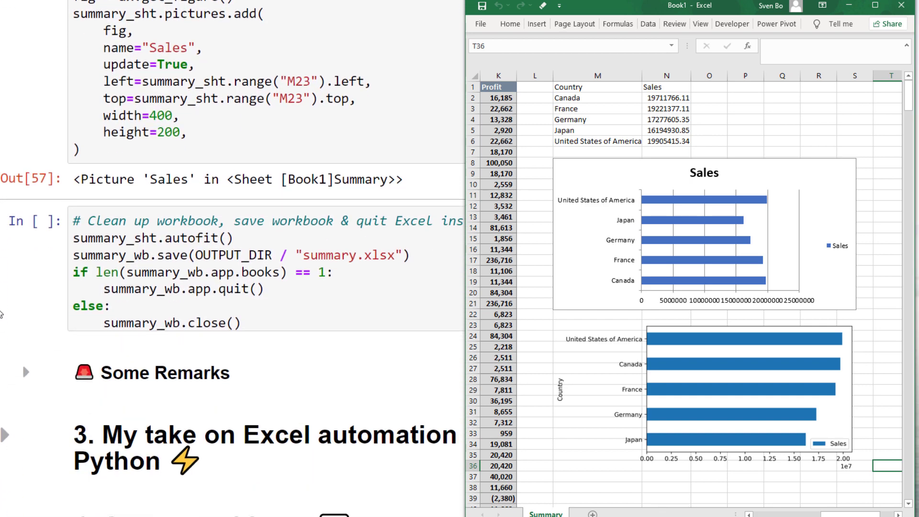
{"action": "scroll", "scroll_direction": "down", "scroll_amount": 3}
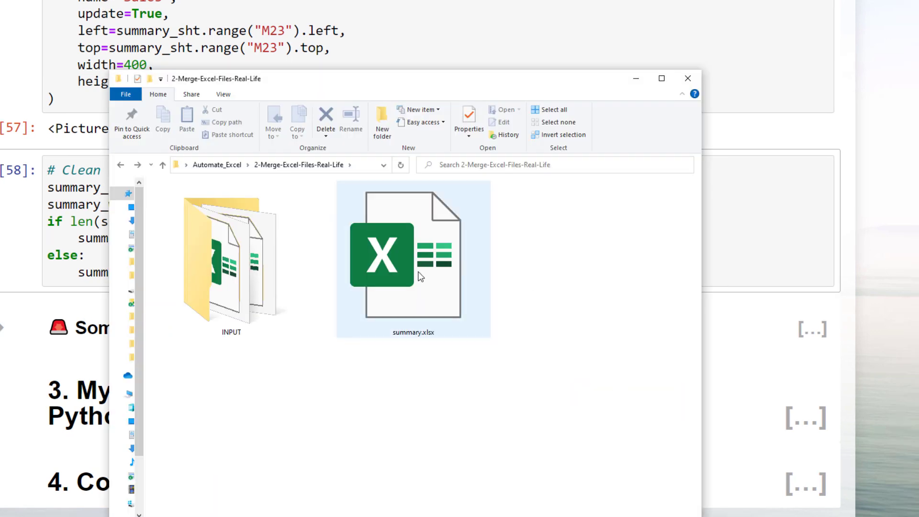
Step: Inspect summary.xlsx, close Excel and the project folder, and expand Some Remarks
{"action": "double_click", "coordinate": [413, 255]}
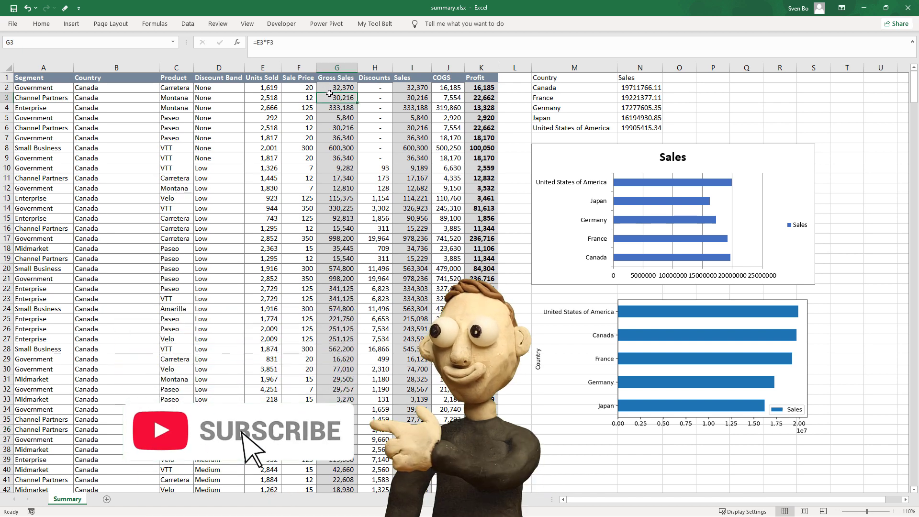
{"action": "left_click", "coordinate": [481, 97]}
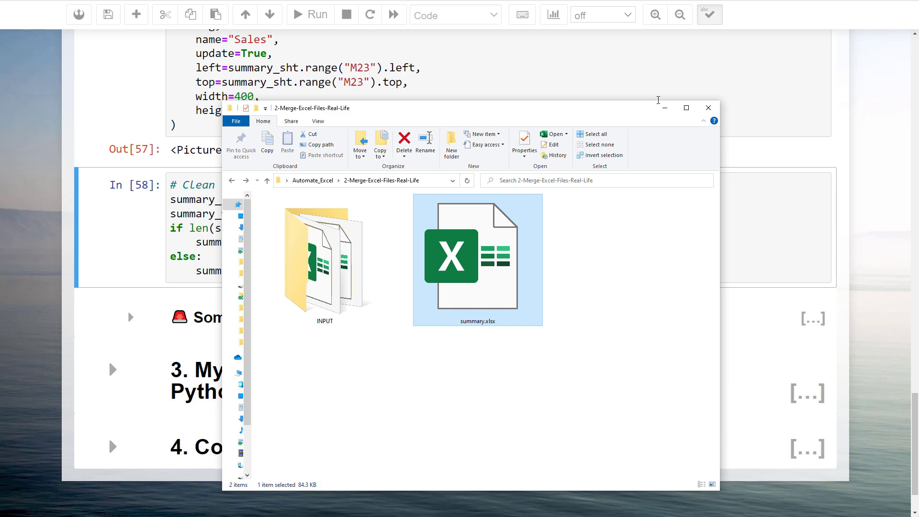
{"action": "left_click", "coordinate": [707, 108]}
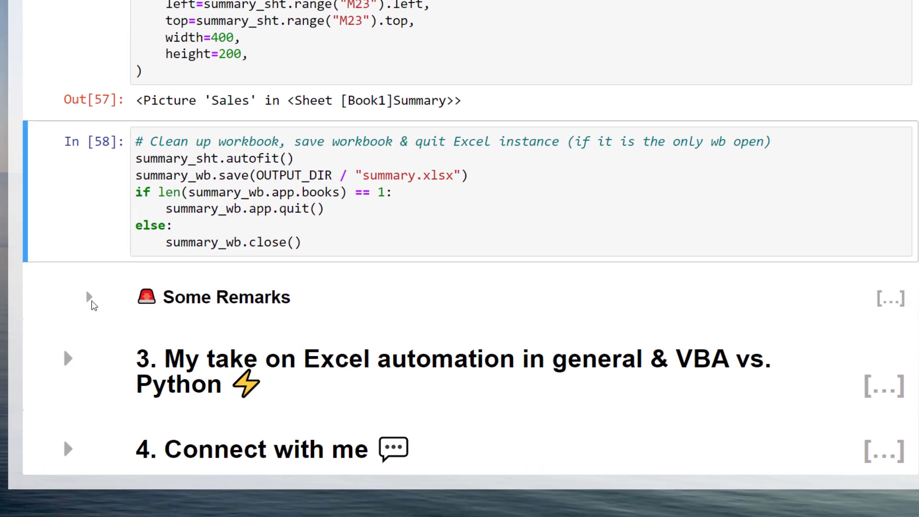
{"action": "left_click", "coordinate": [89, 297]}
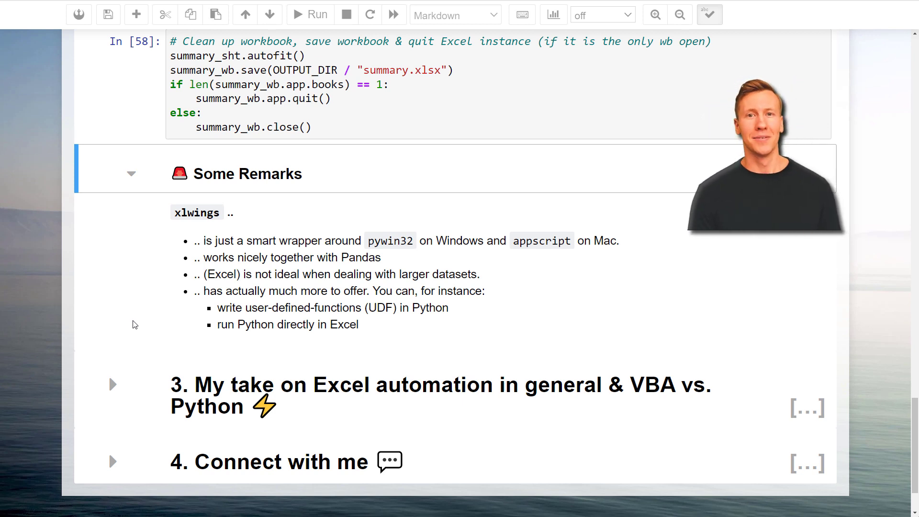
Step: Expand section 3 and its 'Should you try to automate…' subsection
{"action": "scroll", "scroll_direction": "down", "scroll_amount": 3}
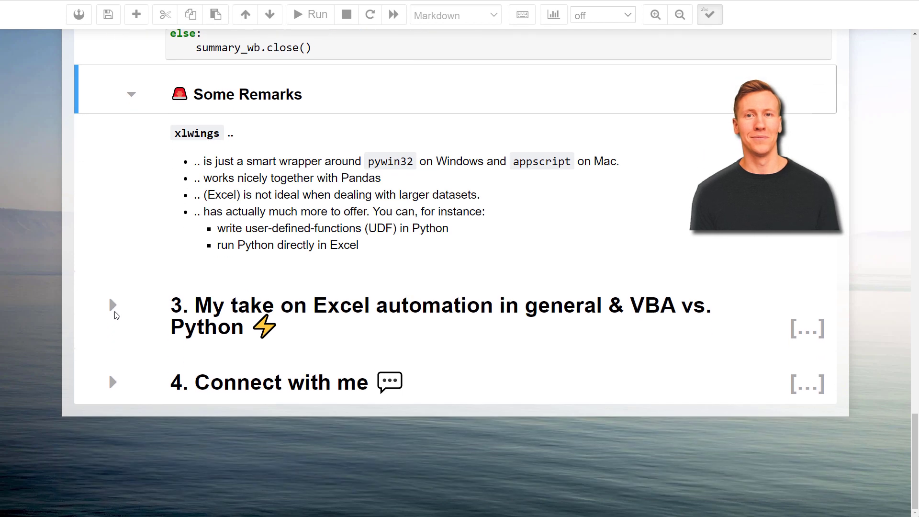
{"action": "left_click", "coordinate": [113, 305]}
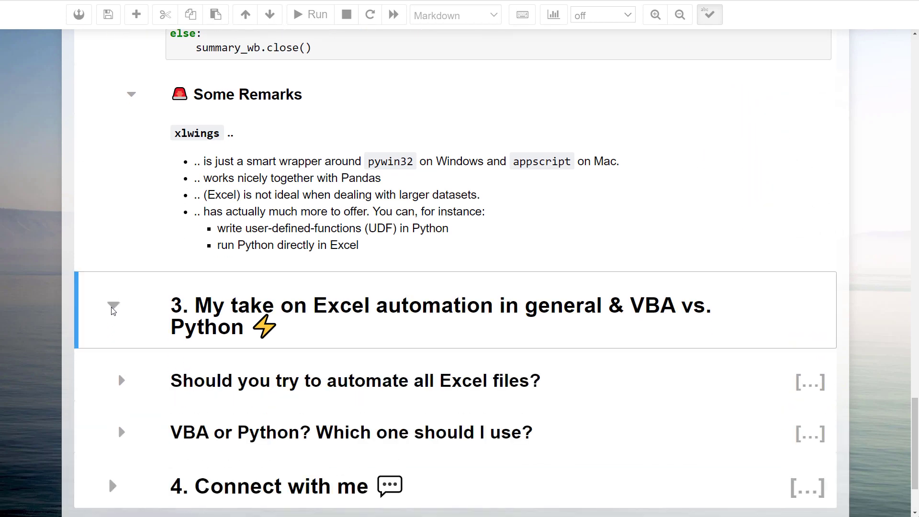
{"action": "scroll", "scroll_direction": "down", "scroll_amount": 3}
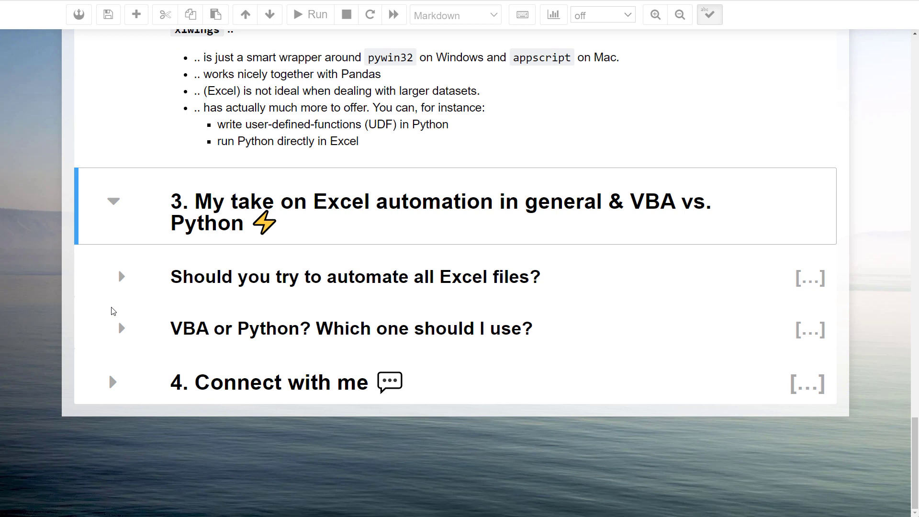
{"action": "left_click", "coordinate": [121, 276]}
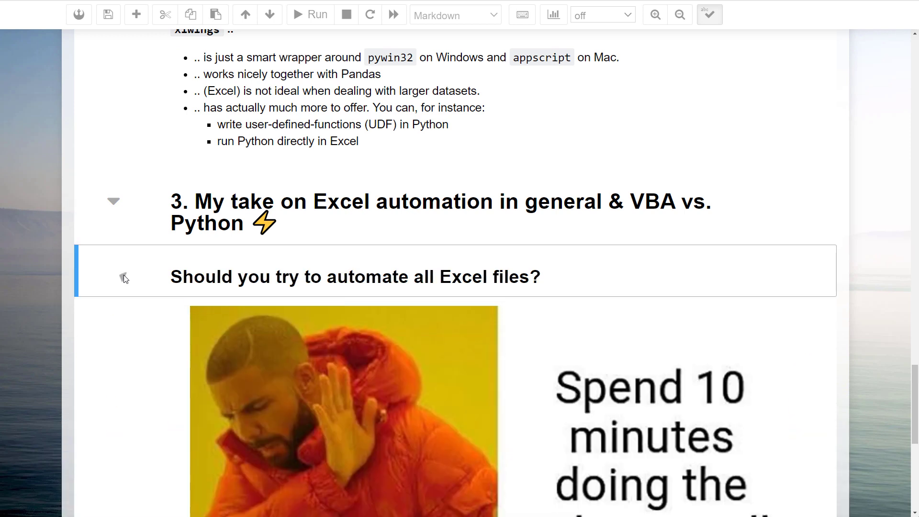
Step: Expand the 'Use the right tool…' and 'VBA or Python?' subsections
{"action": "scroll", "scroll_direction": "down", "scroll_amount": 3}
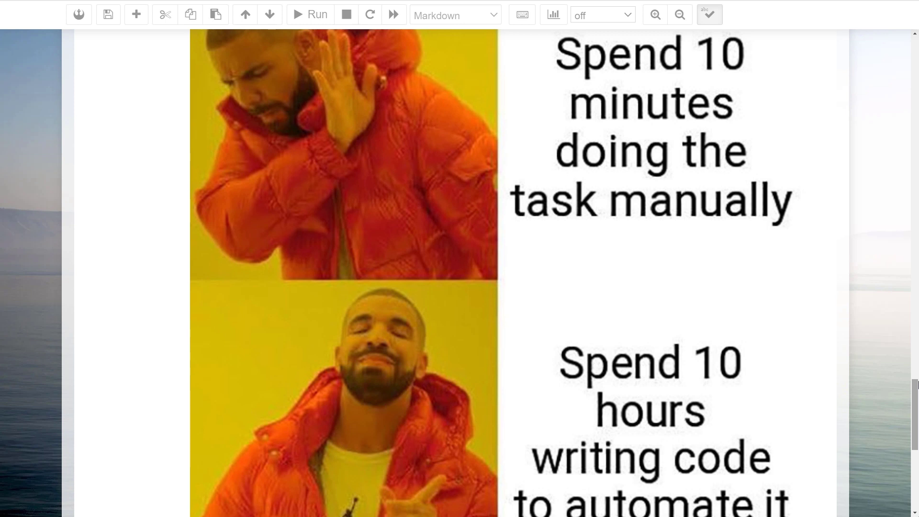
{"action": "mouse_move", "coordinate": [911, 381]}
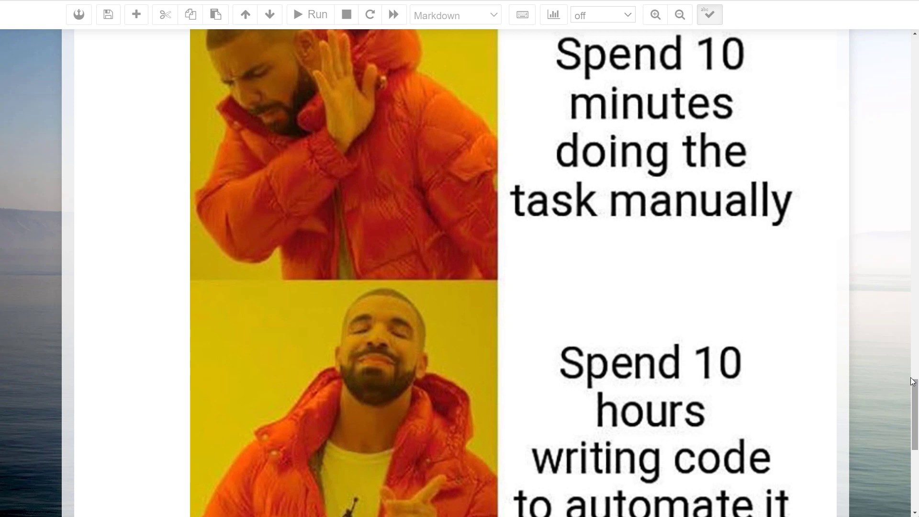
{"action": "scroll", "scroll_direction": "down", "scroll_amount": 3}
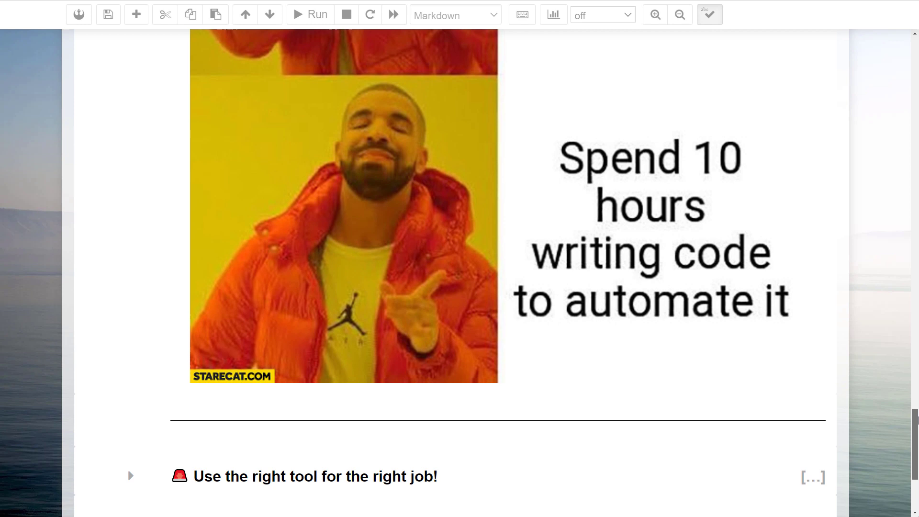
{"action": "scroll", "scroll_direction": "down", "scroll_amount": 3}
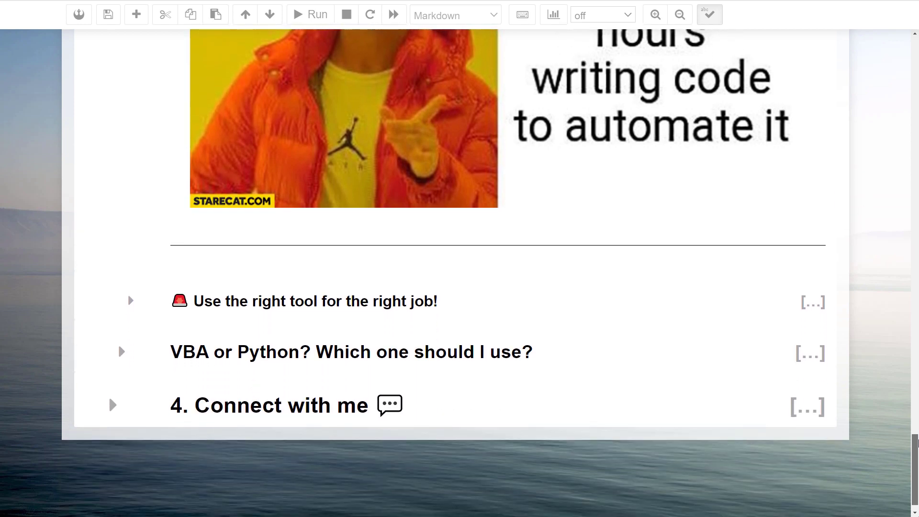
{"action": "left_click", "coordinate": [130, 300]}
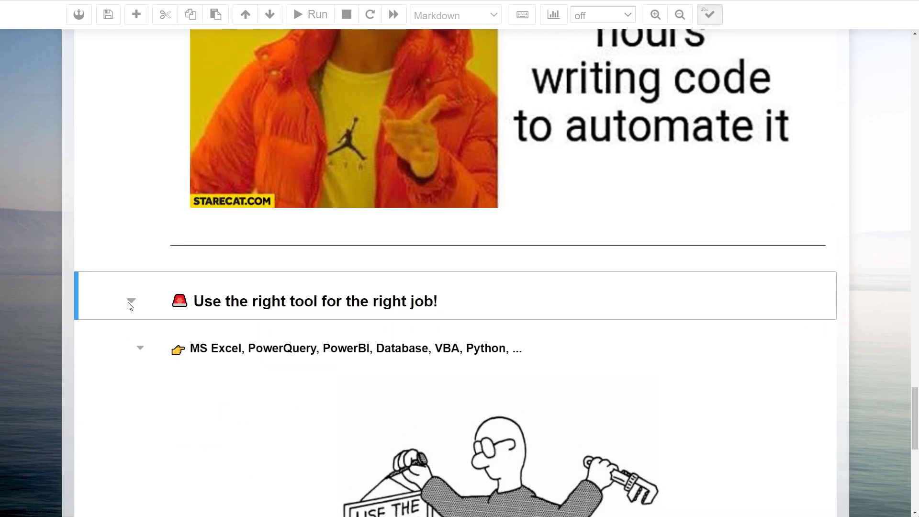
{"action": "scroll", "scroll_direction": "down", "scroll_amount": 3}
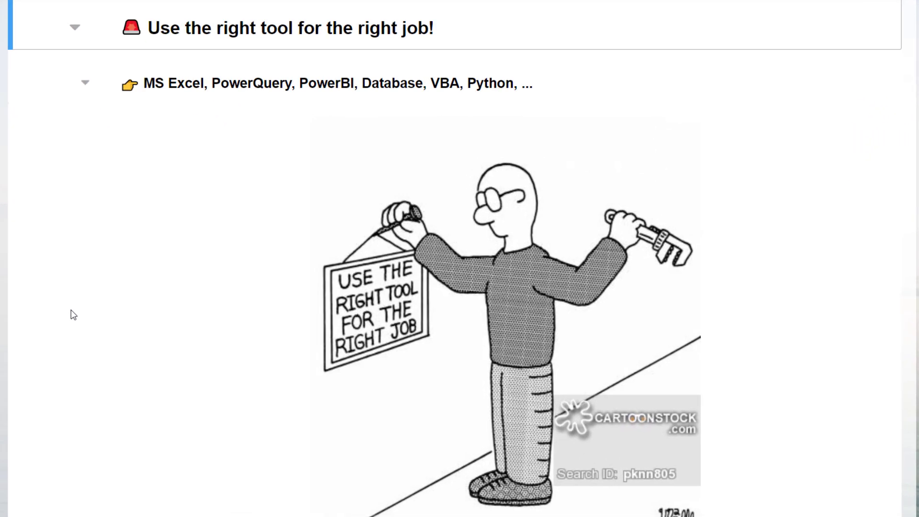
{"action": "scroll", "scroll_direction": "down", "scroll_amount": 3}
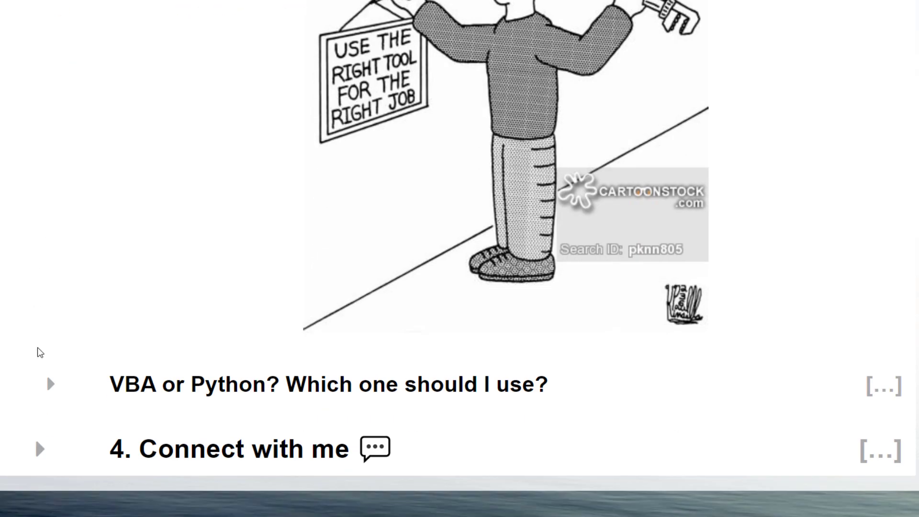
{"action": "left_click", "coordinate": [51, 384]}
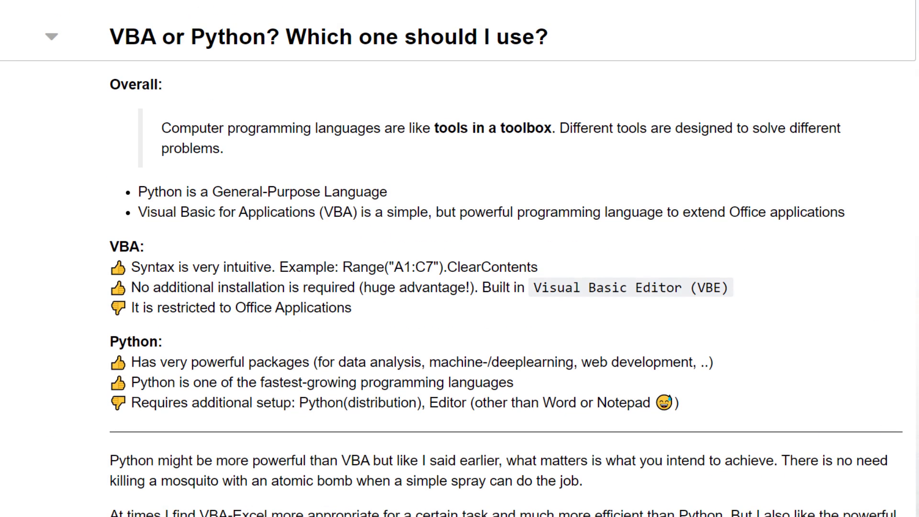
{"action": "scroll", "scroll_direction": "down", "scroll_amount": 3}
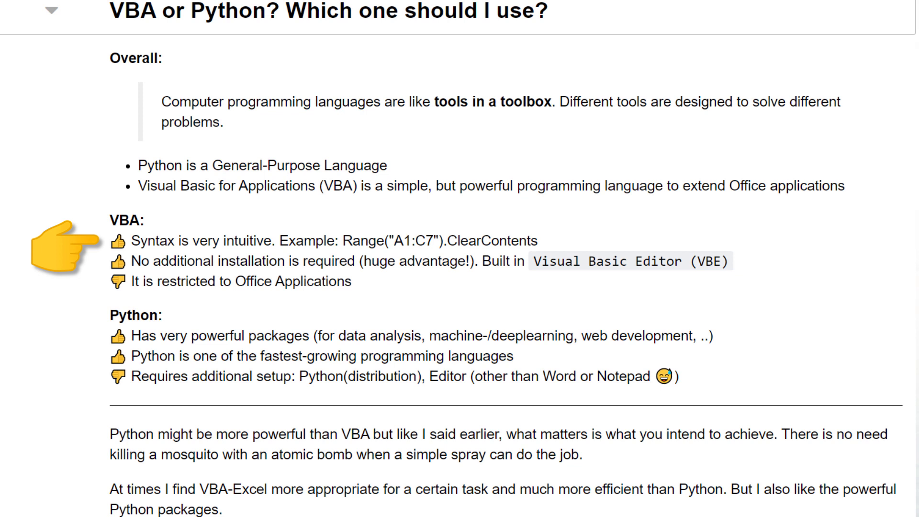
{"action": "double_click", "coordinate": [439, 240]}
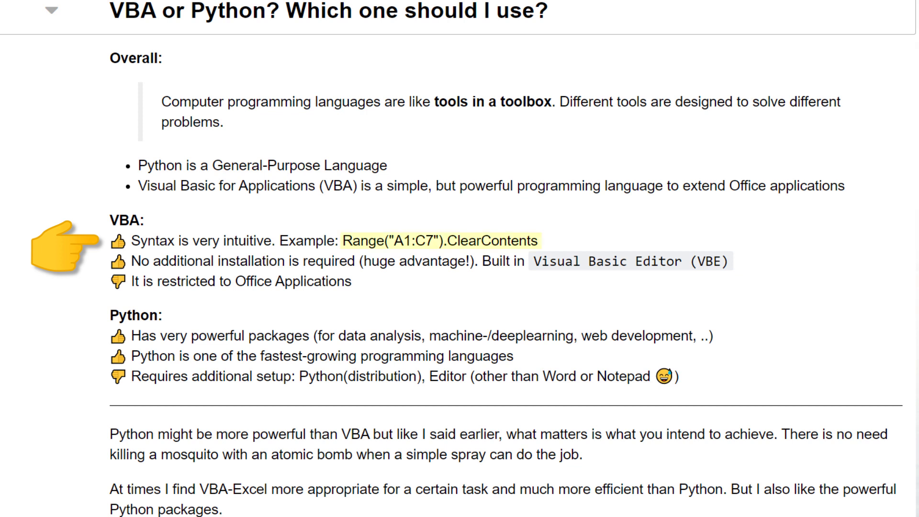